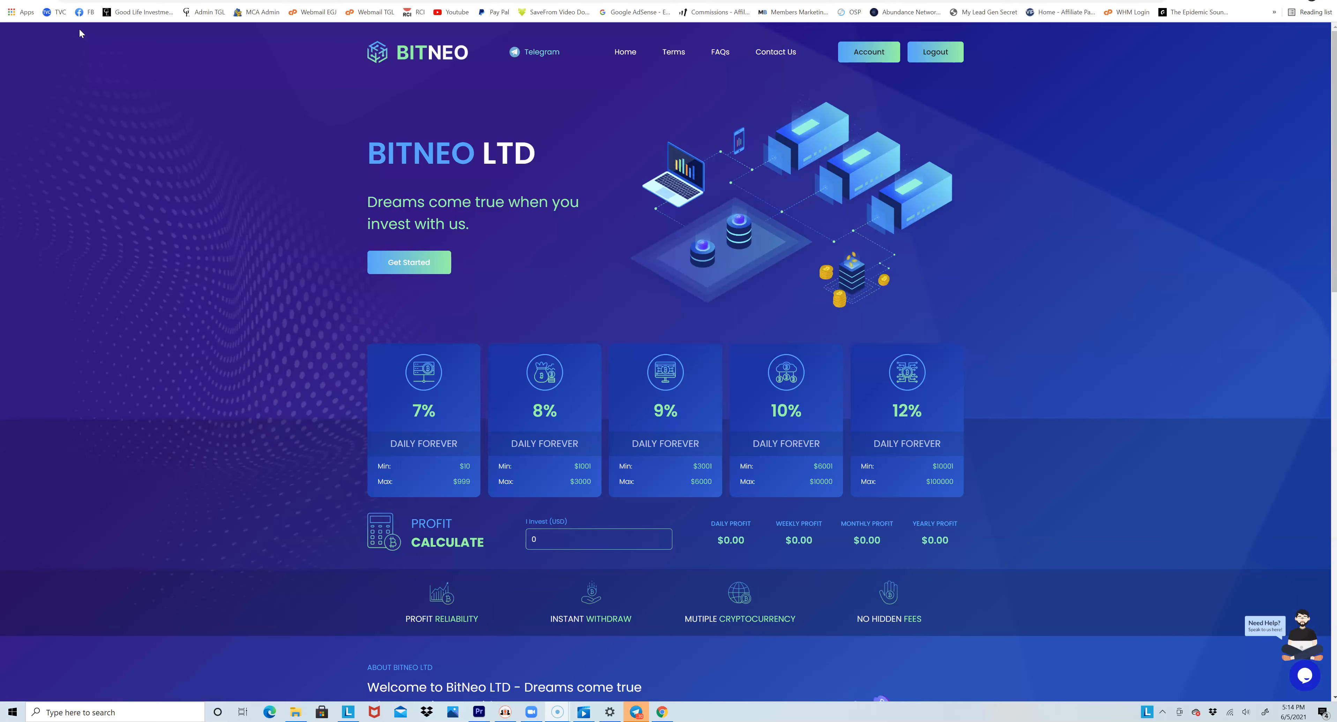
# Open the Account dashboard showing the $172.14 balance and finance statistics
pyautogui.scroll(-3)
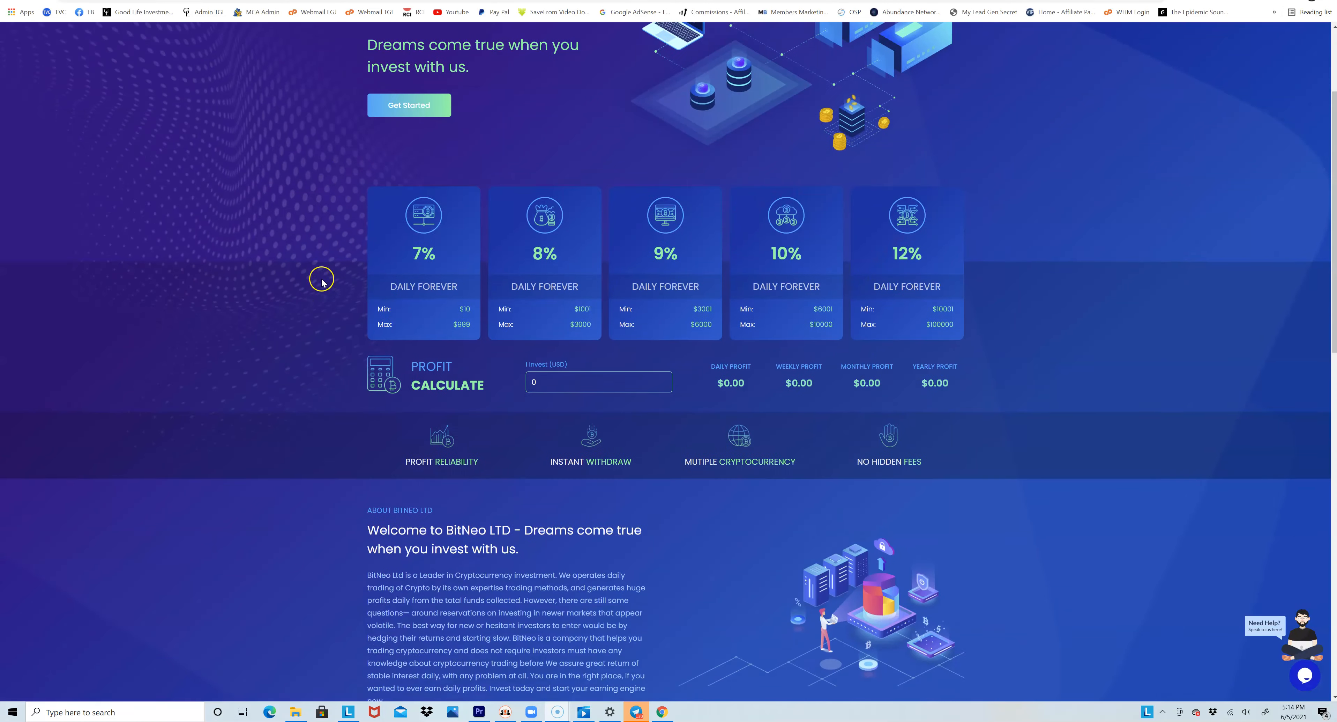
pyautogui.scroll(-3)
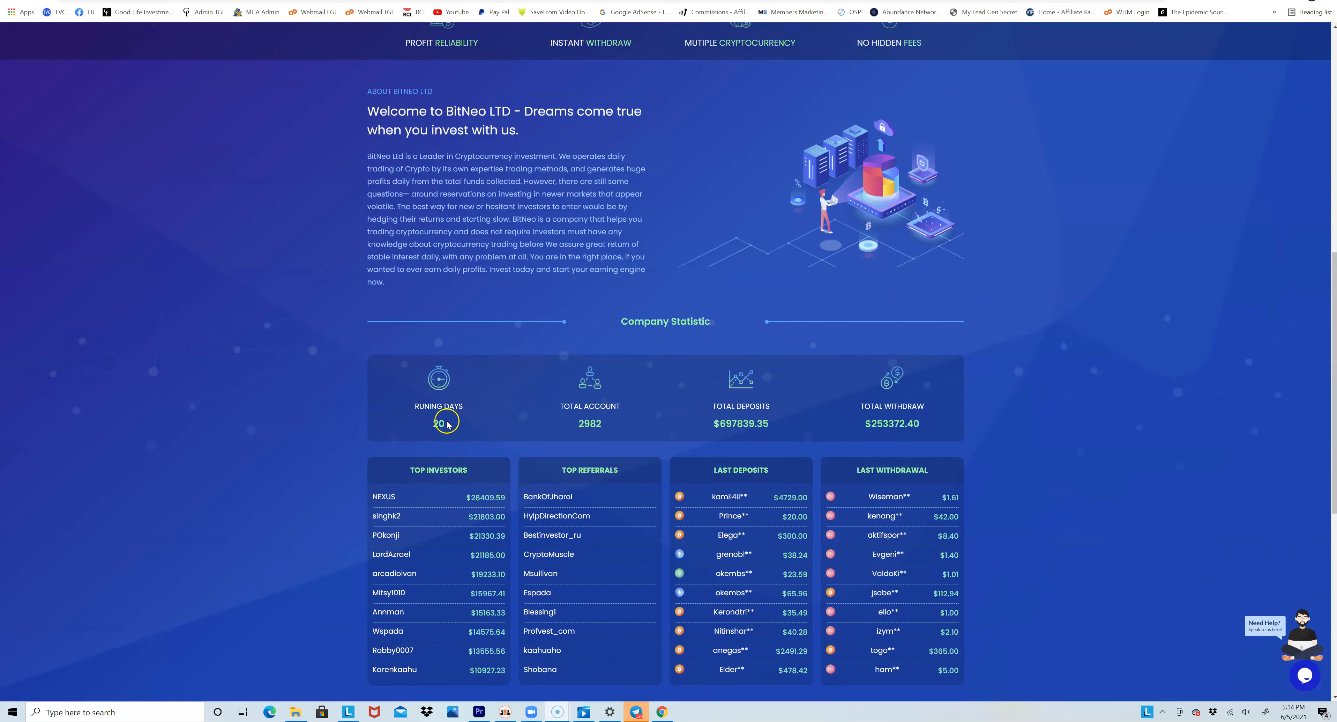
pyautogui.moveTo(423, 440)
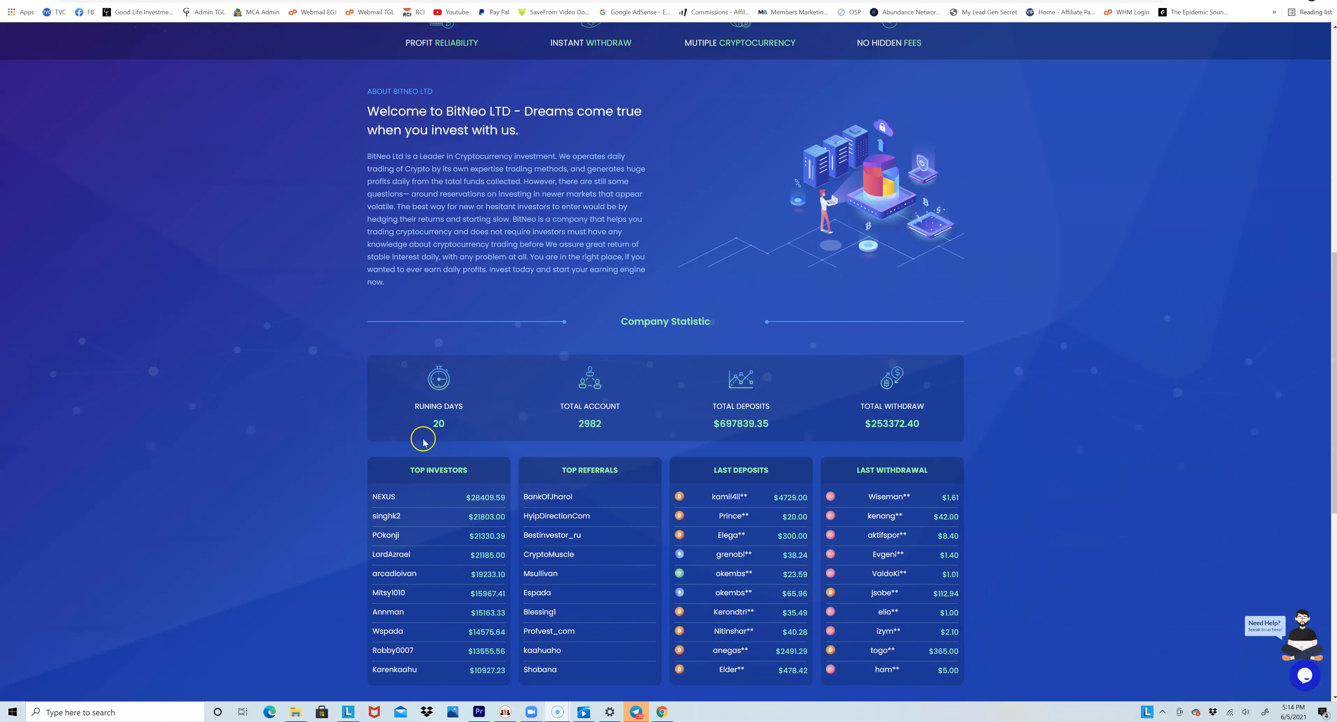
pyautogui.scroll(3)
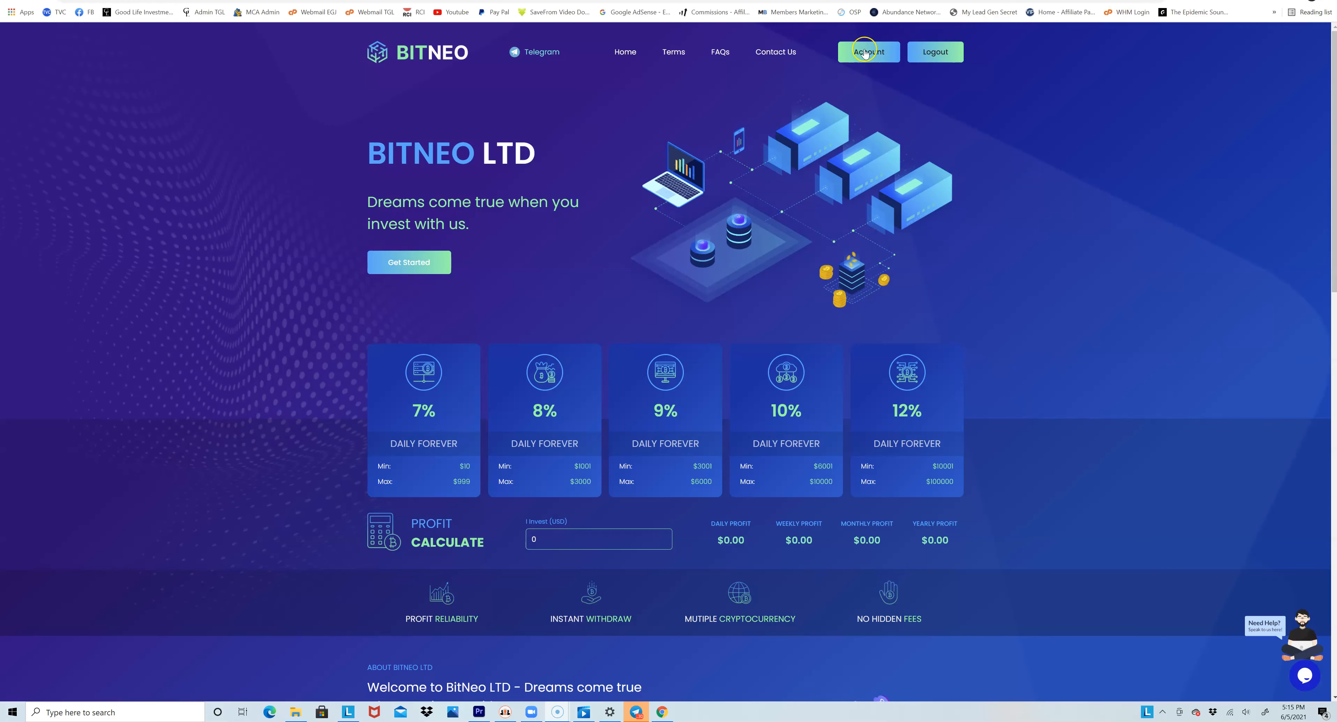
pyautogui.click(868, 51)
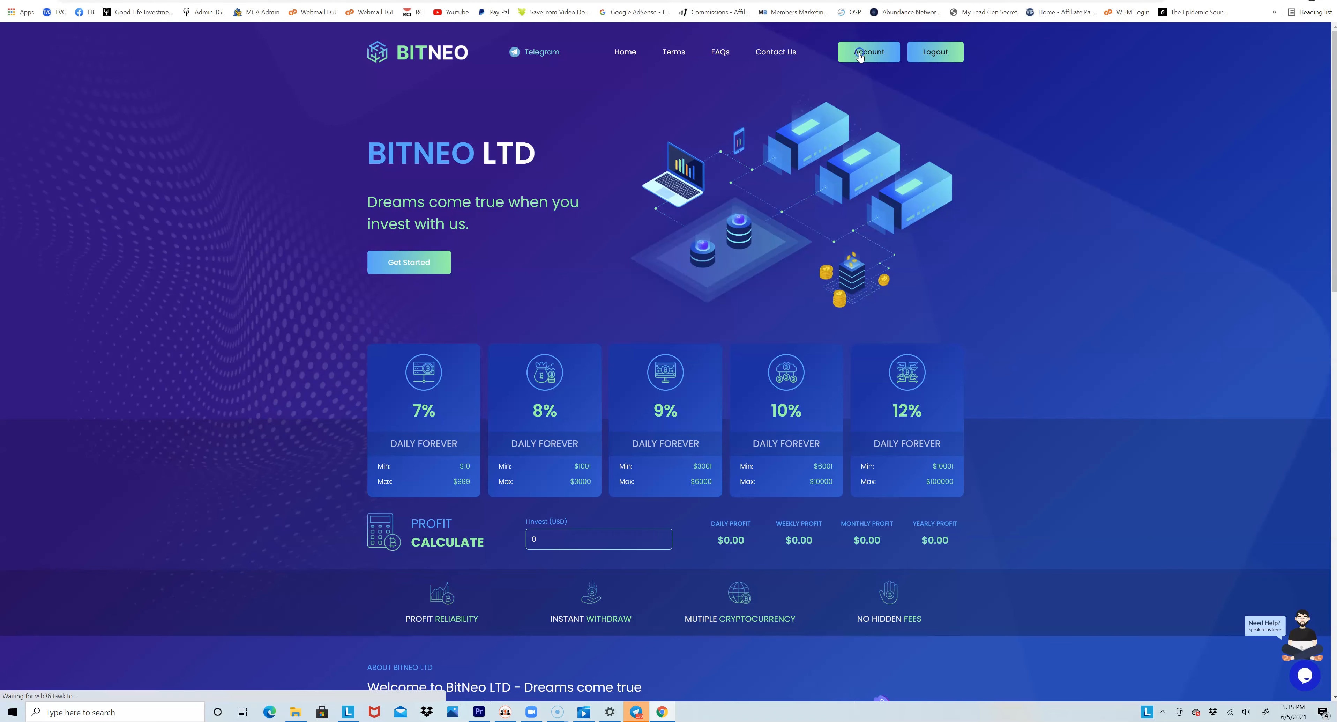
pyautogui.click(868, 51)
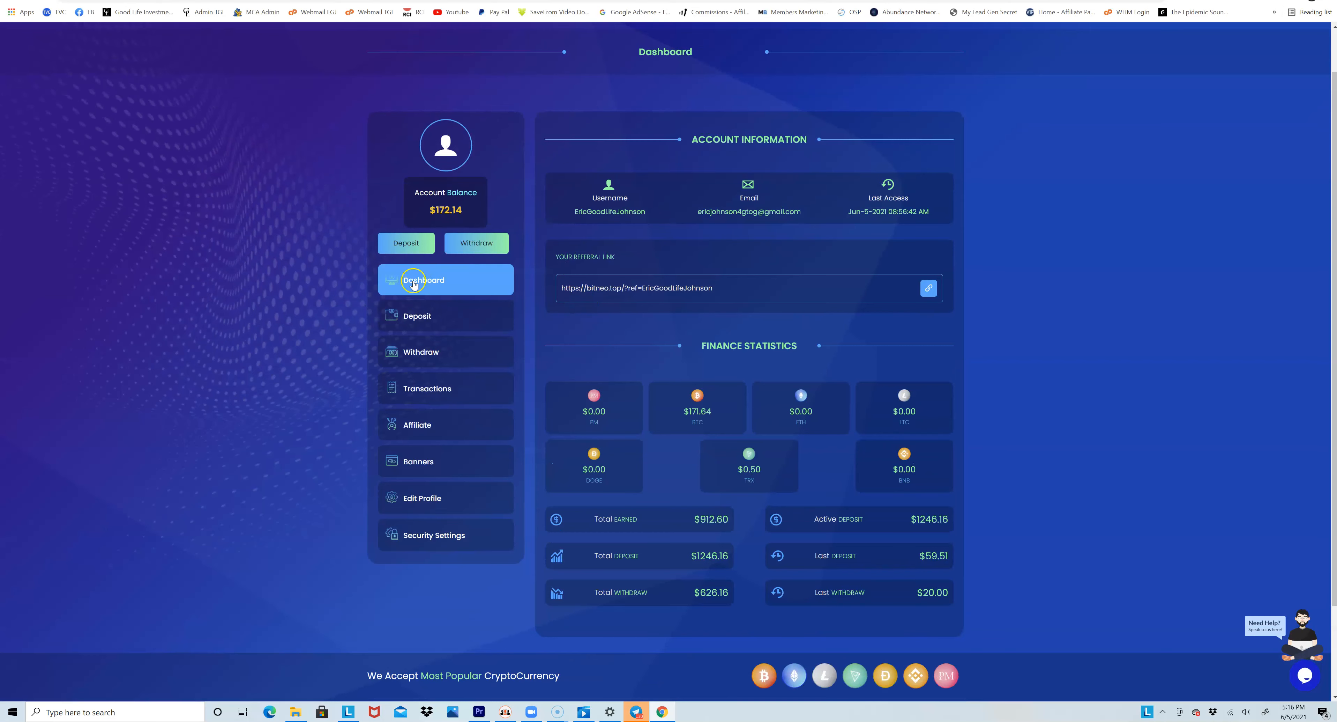
pyautogui.moveTo(431, 219)
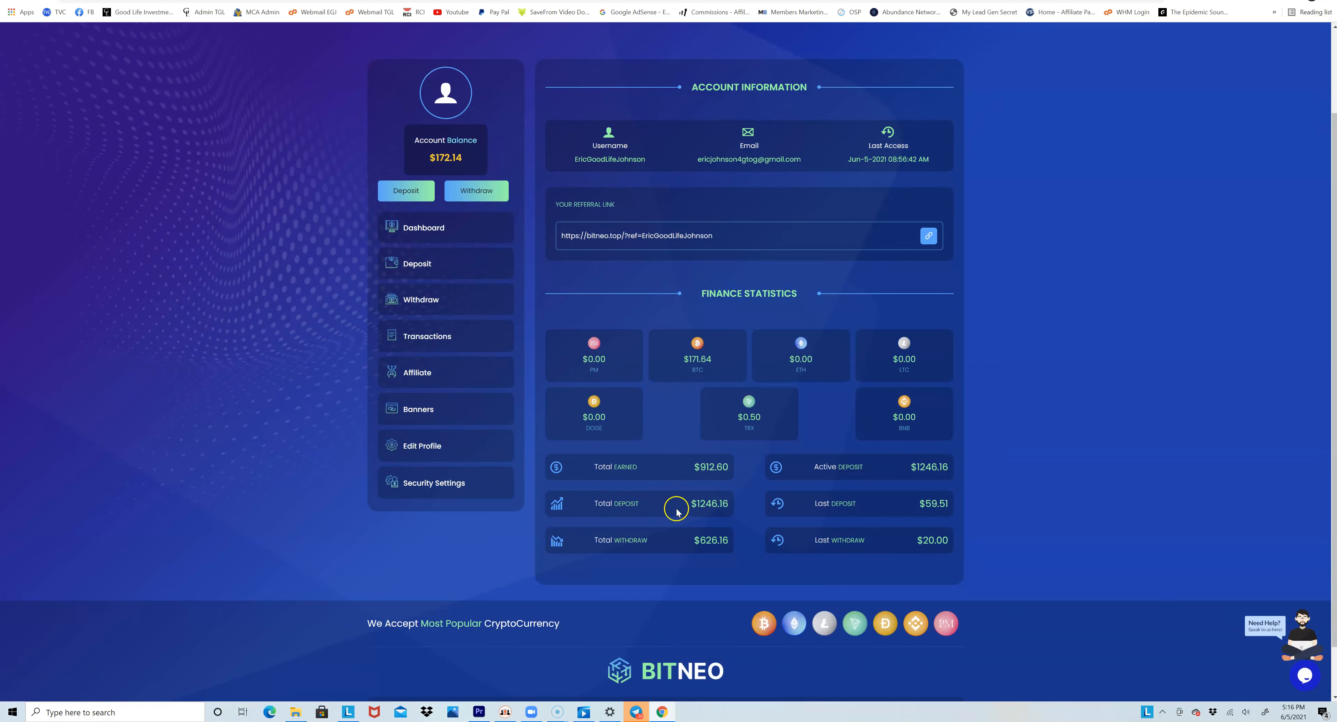
pyautogui.moveTo(718, 522)
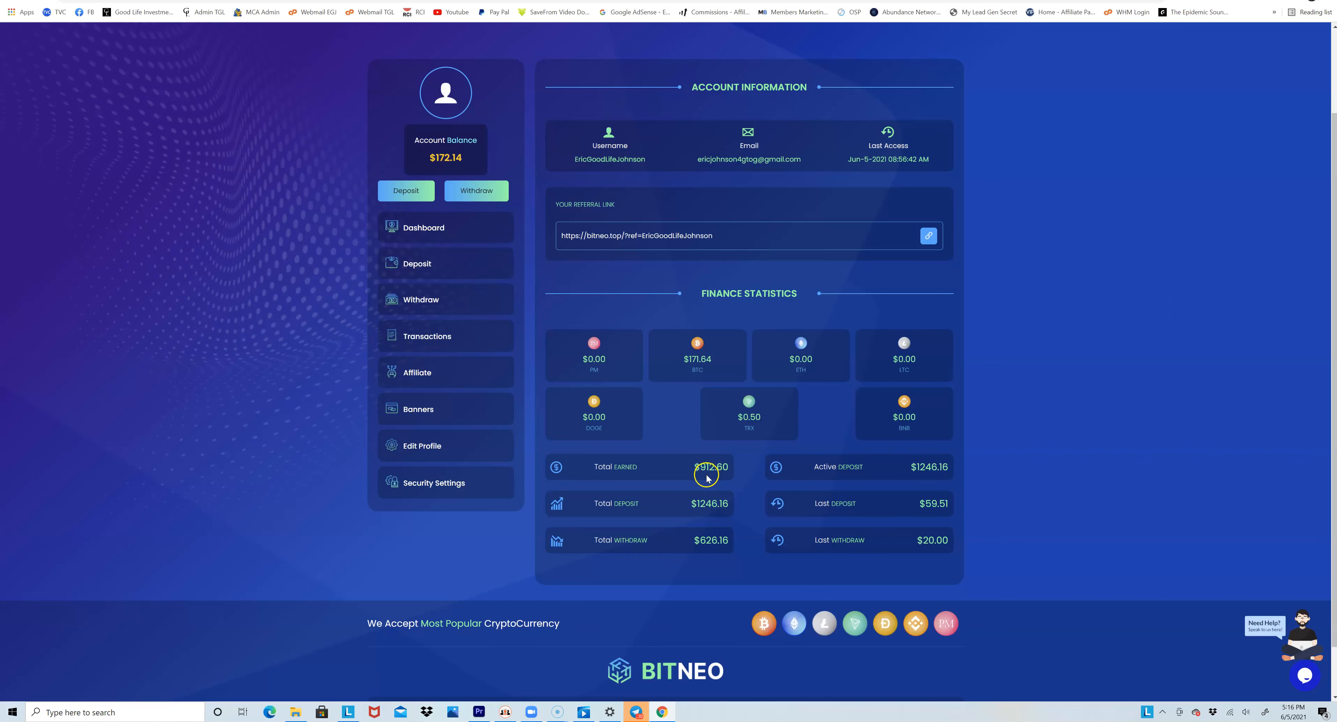
pyautogui.moveTo(724, 478)
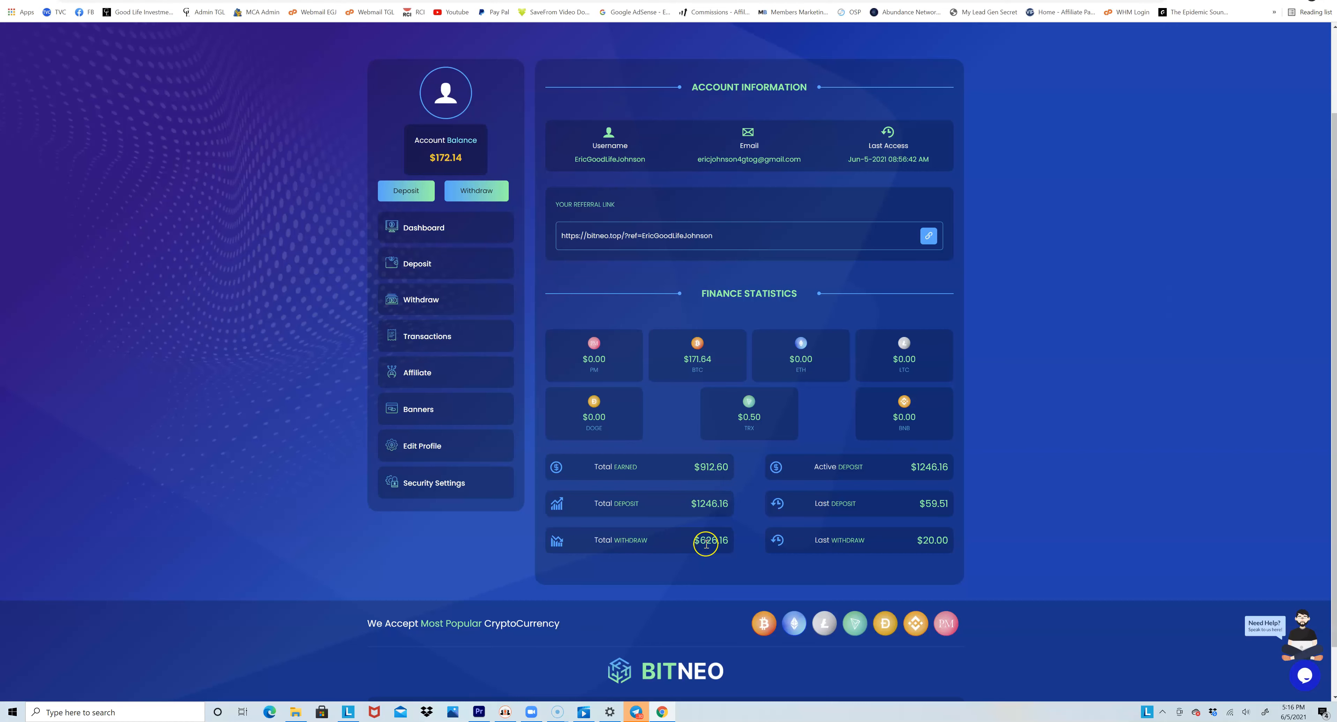
pyautogui.moveTo(736, 537)
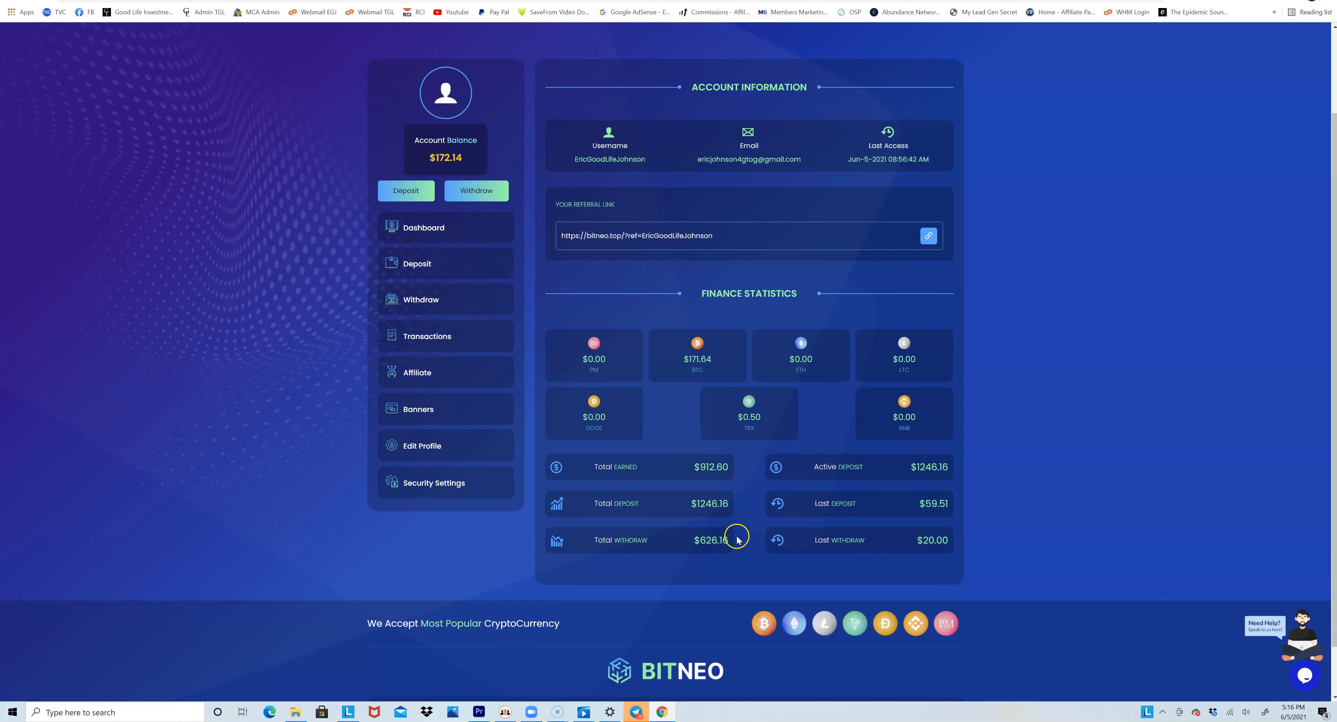
pyautogui.moveTo(747, 482)
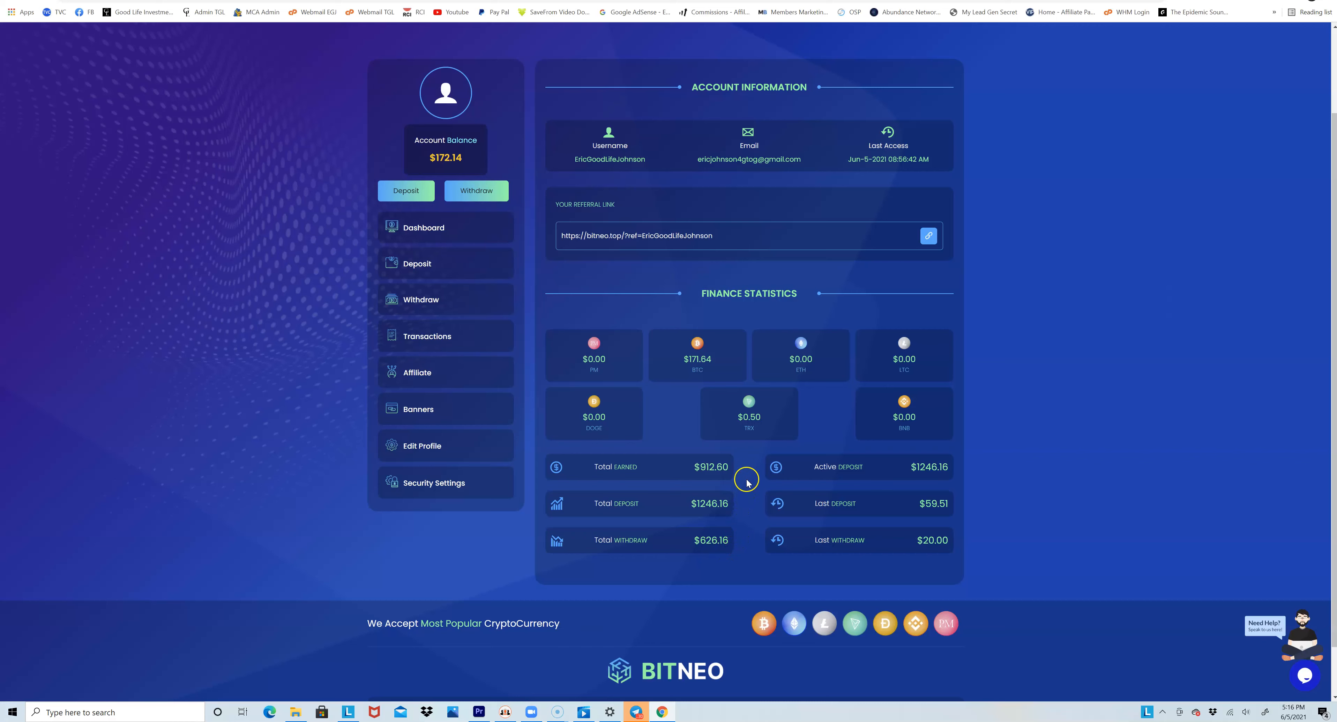
pyautogui.moveTo(728, 479)
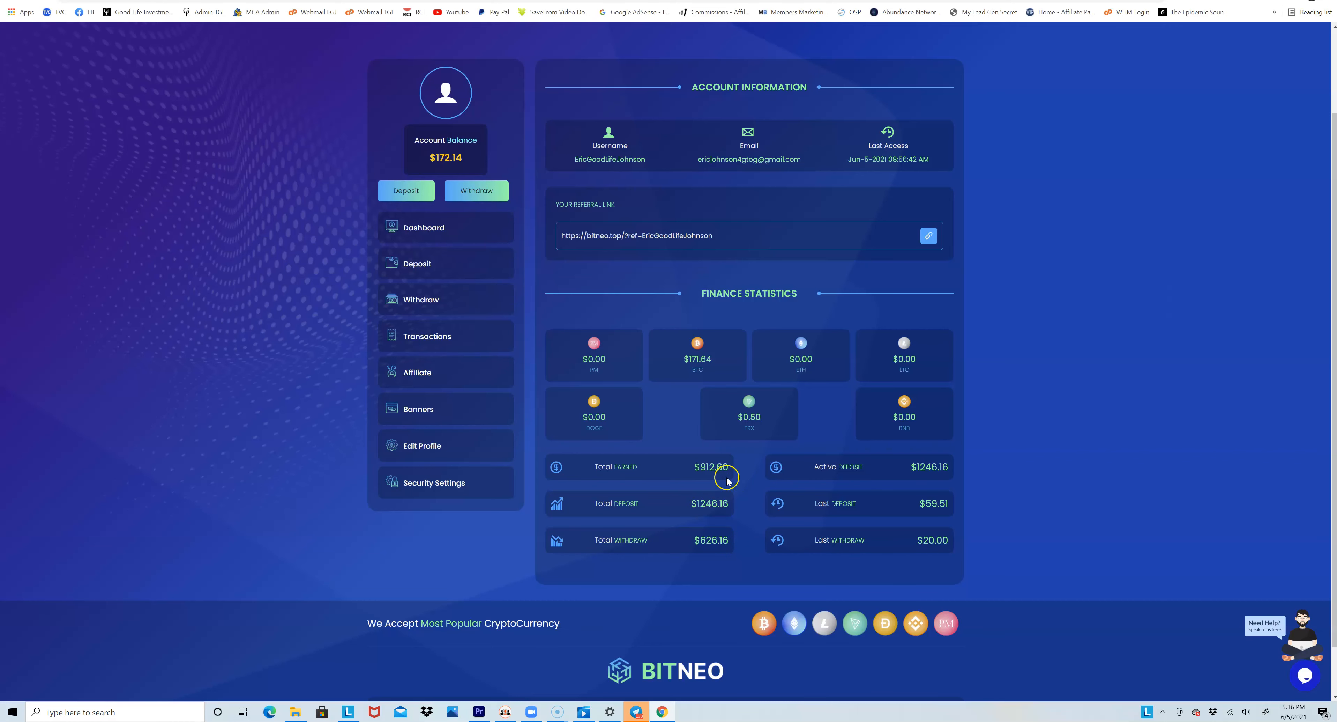
pyautogui.moveTo(701, 515)
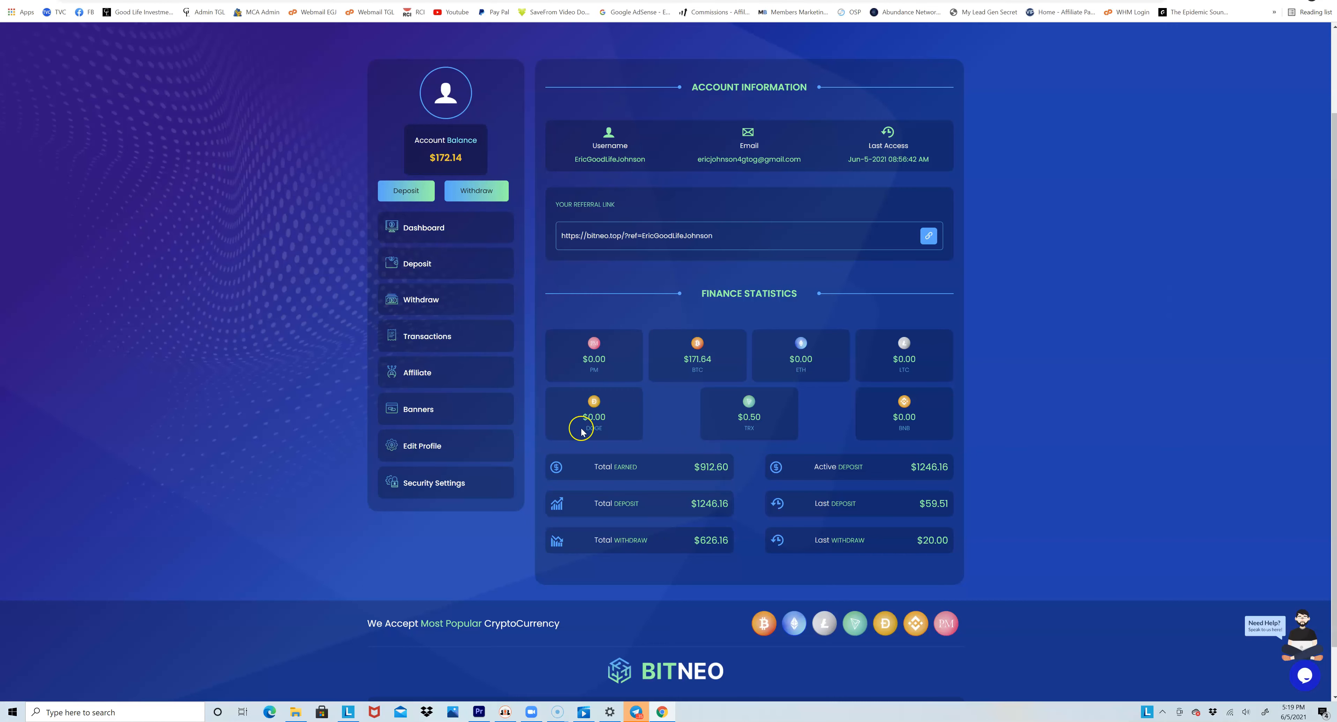
pyautogui.scroll(-3)
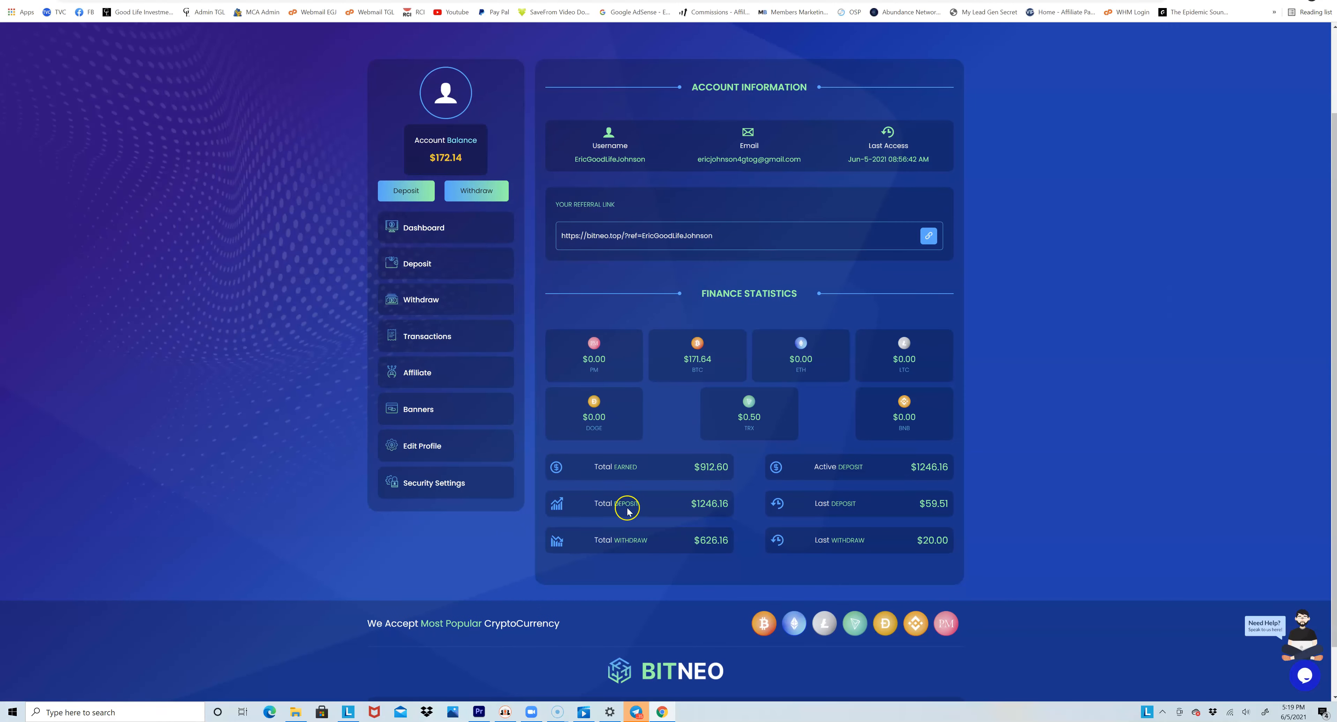
pyautogui.moveTo(477, 226)
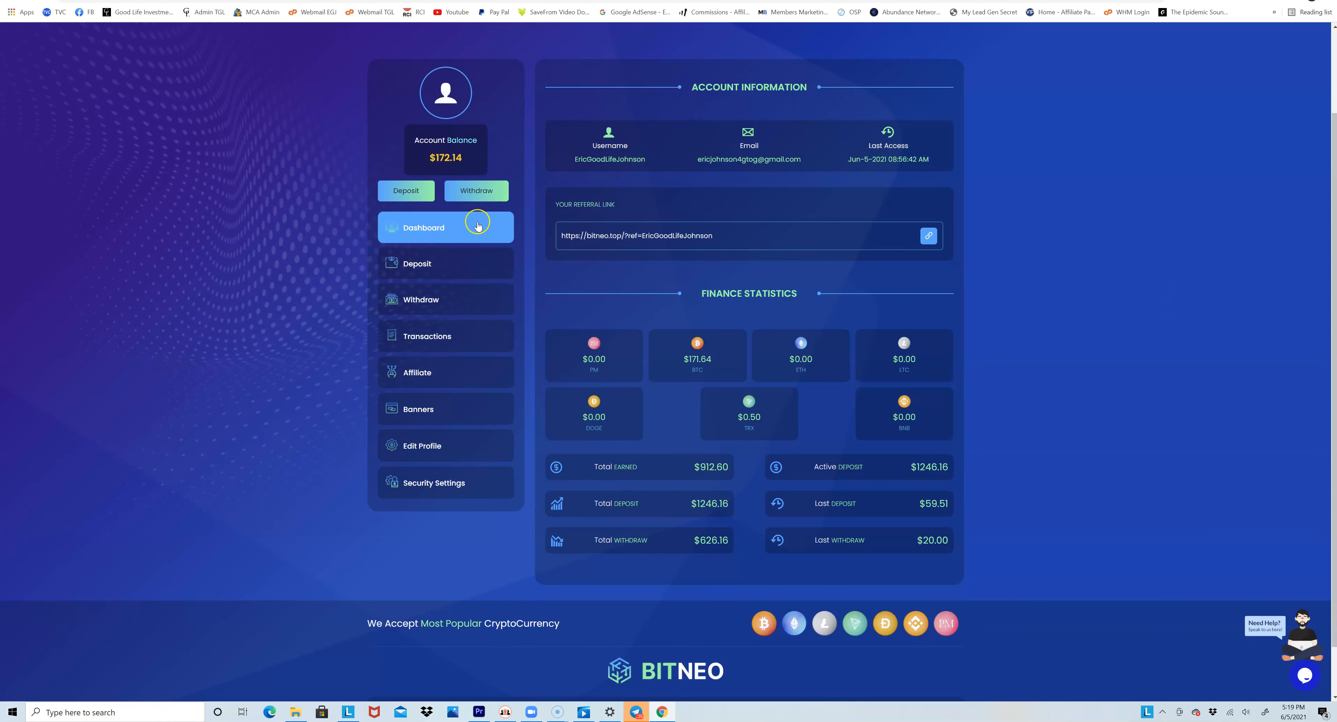
pyautogui.scroll(-3)
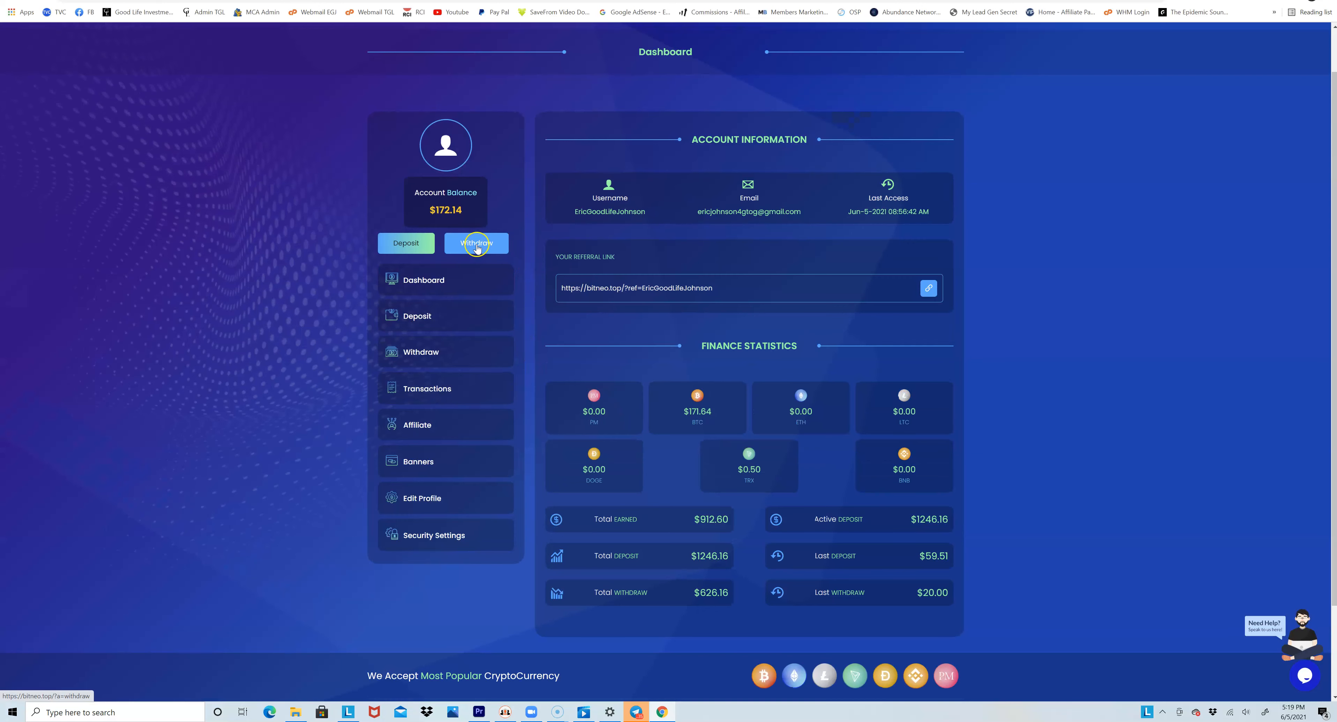
pyautogui.click(476, 243)
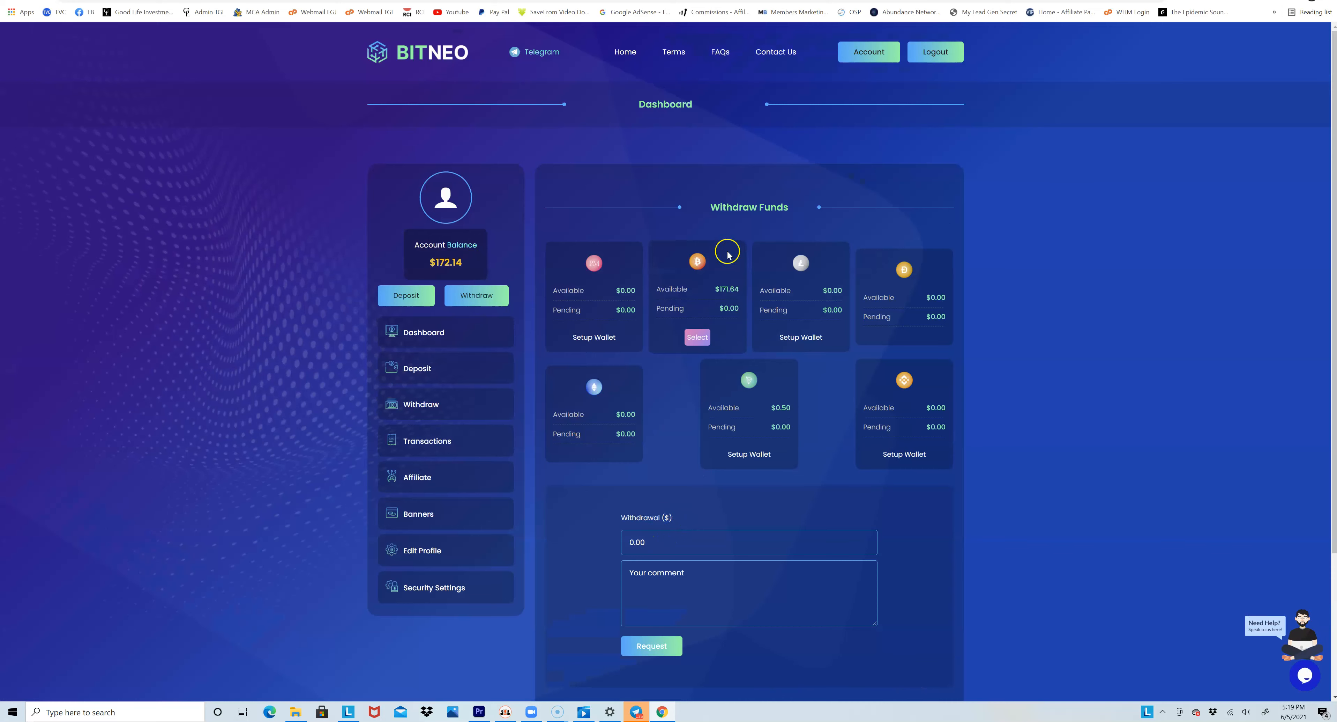
pyautogui.moveTo(731, 471)
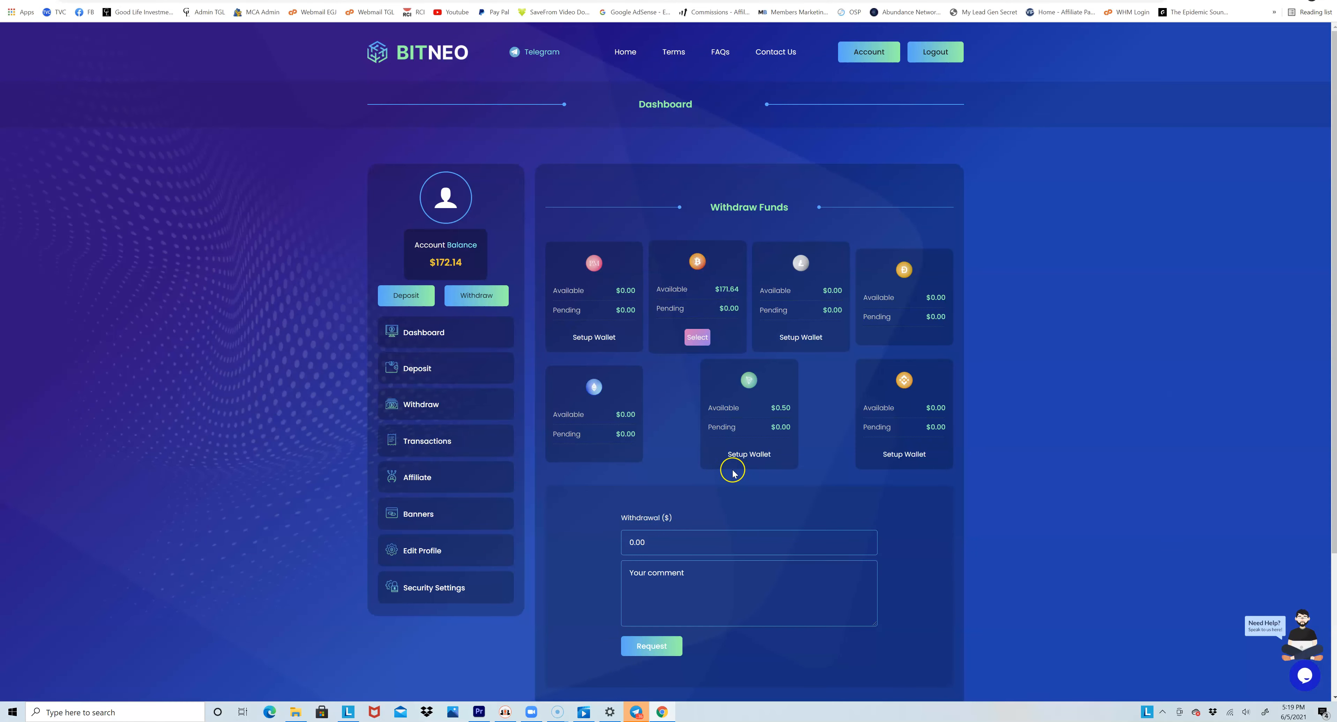
# Replace the 0.00 withdrawal amount with 50 from the Bitcoin balance
pyautogui.click(748, 541)
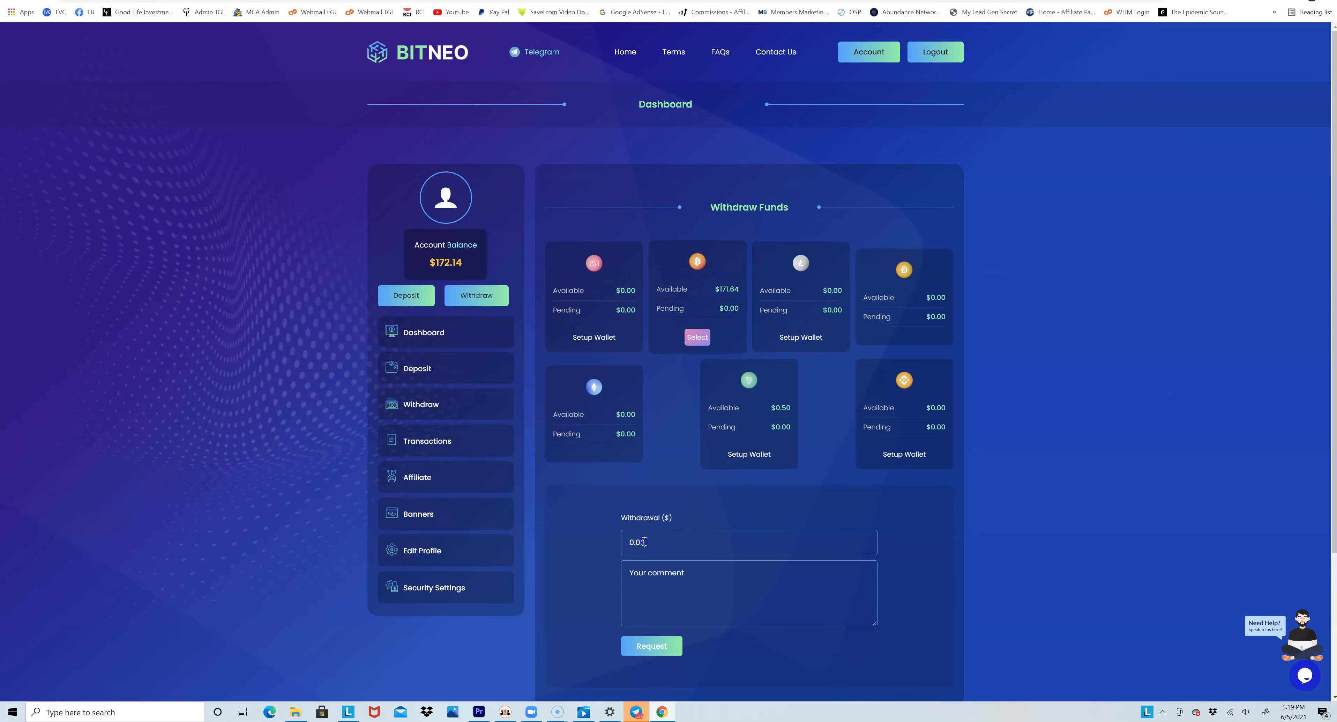
pyautogui.tripleClick(638, 542)
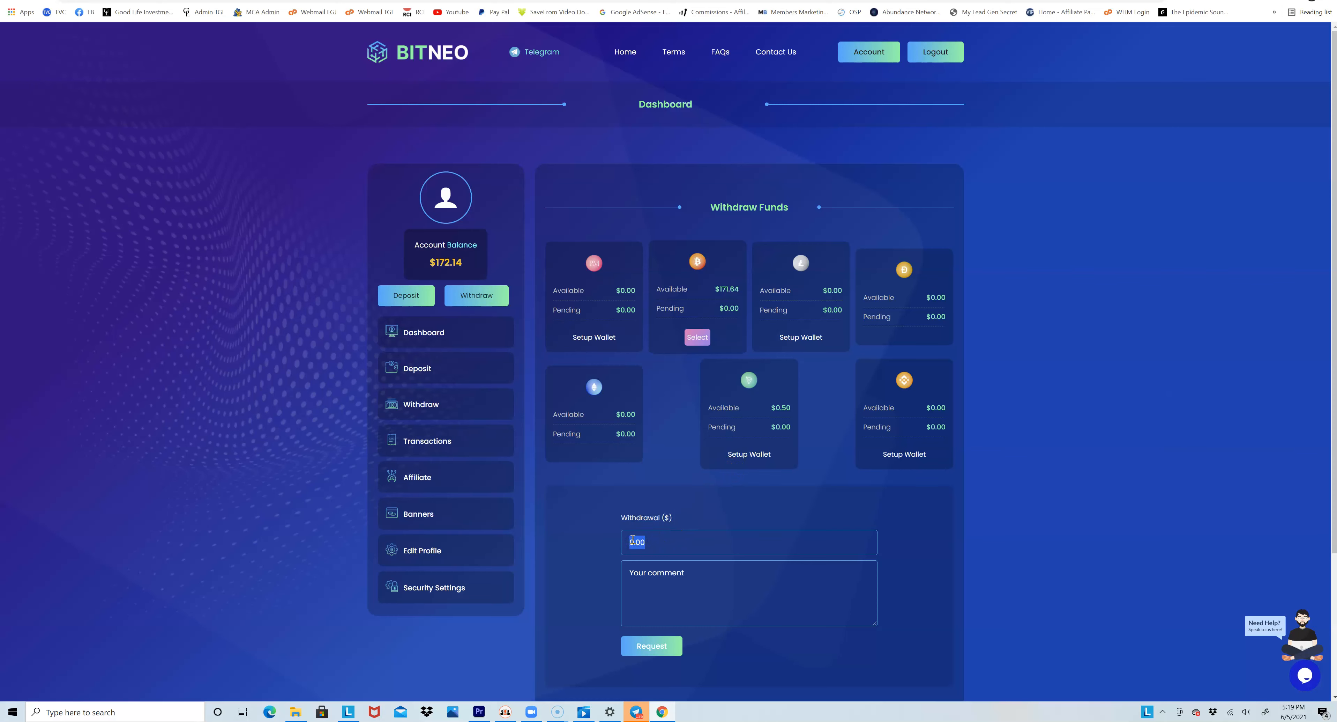
pyautogui.write('50')
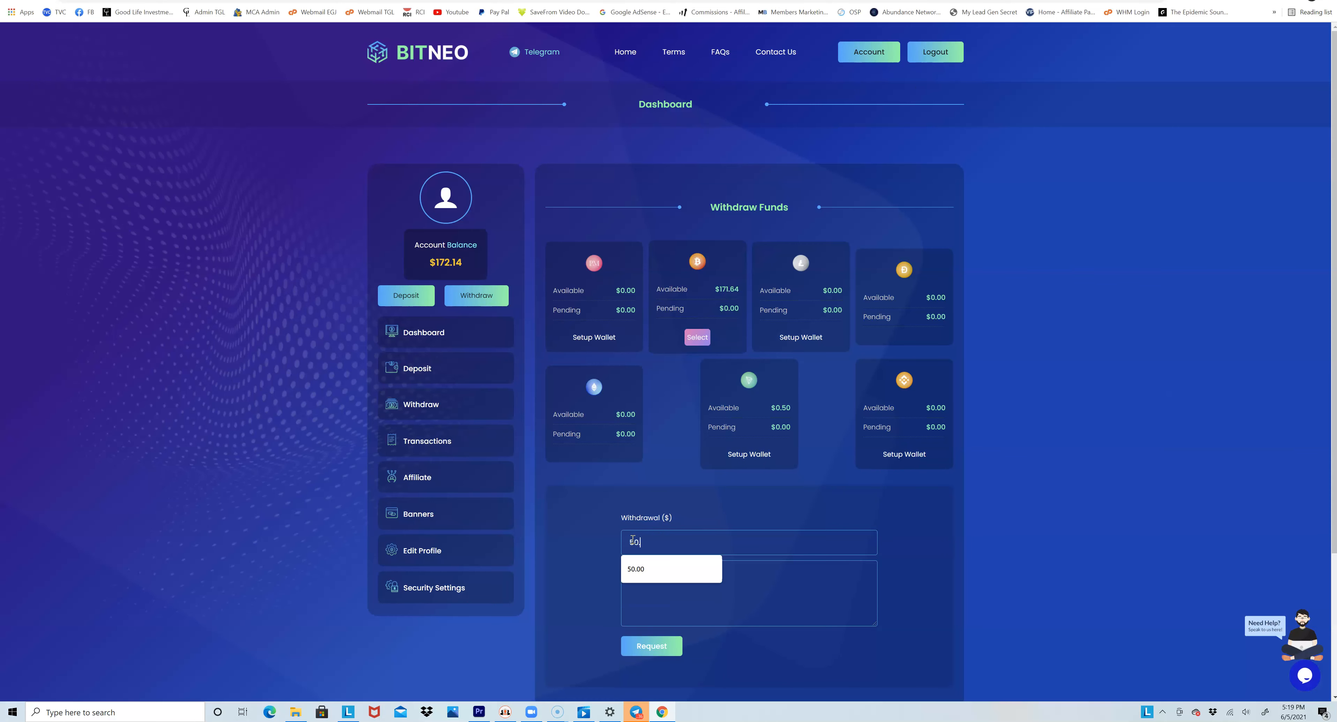
pyautogui.click(670, 568)
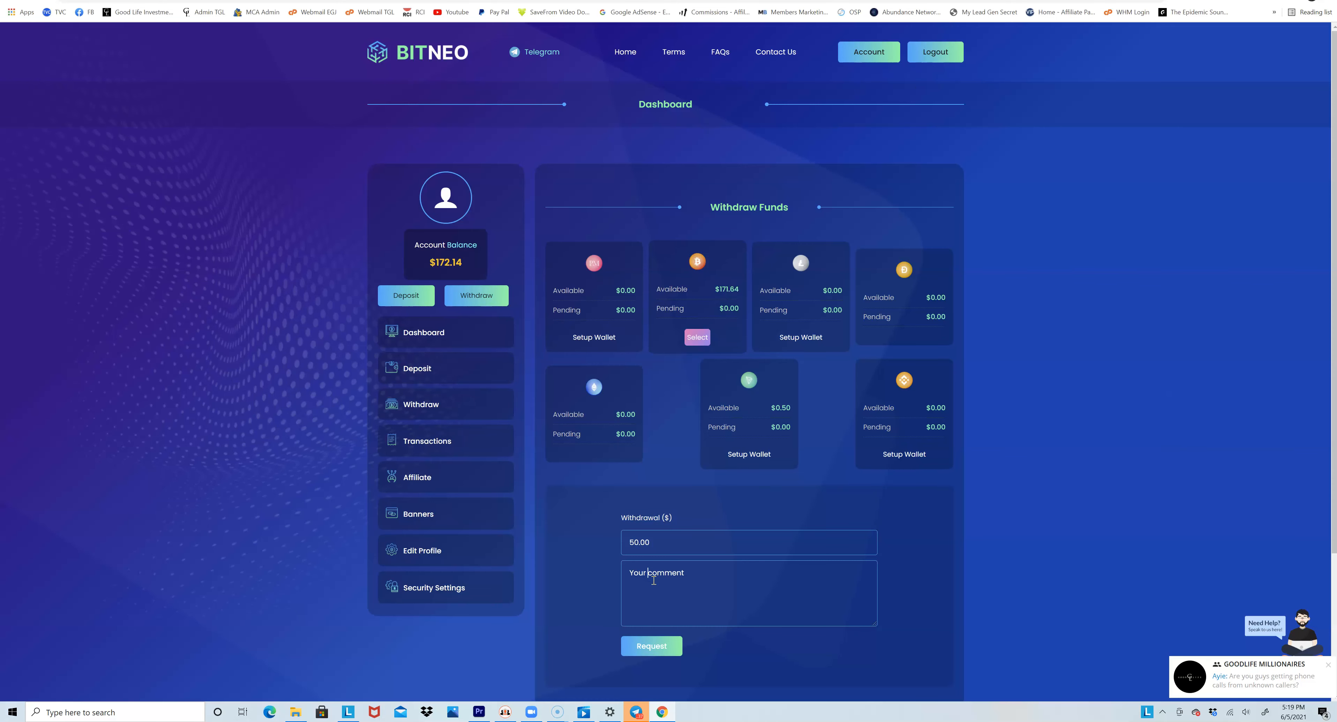
# Move to the withdrawal comment box, leaving the comment blank
pyautogui.write('To')
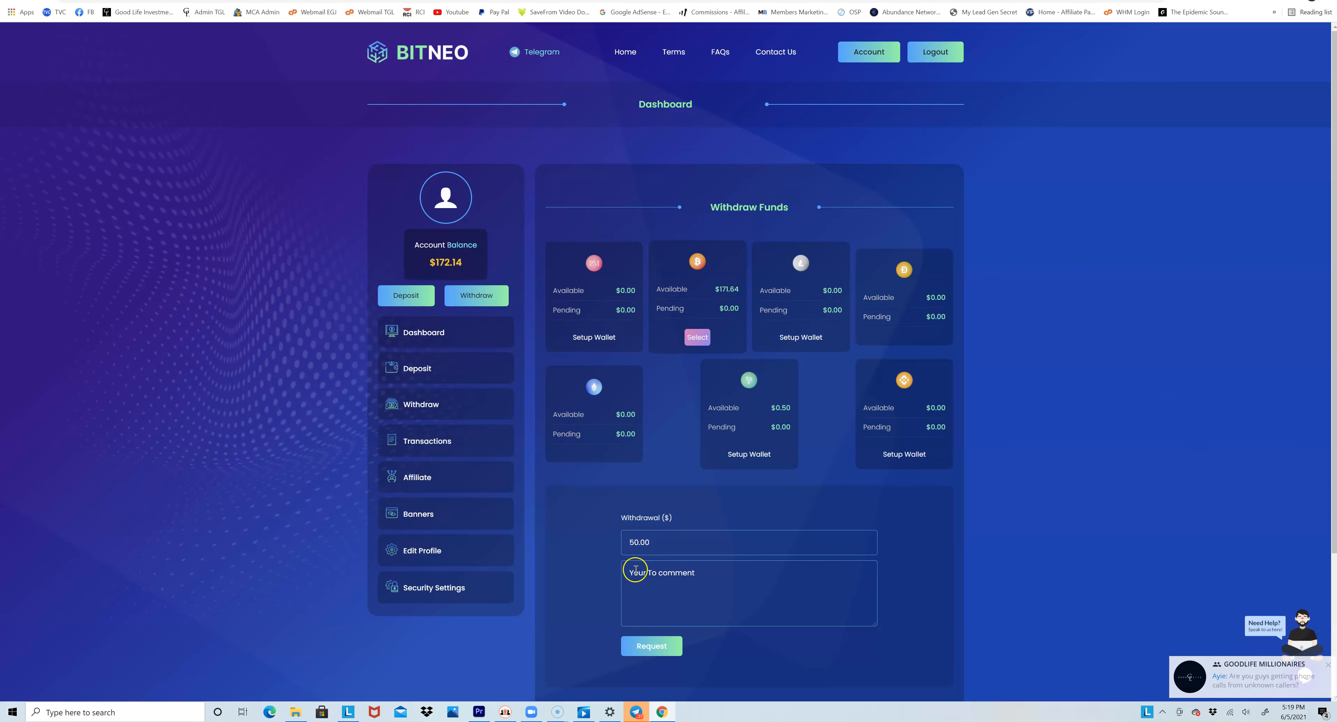
pyautogui.click(748, 592)
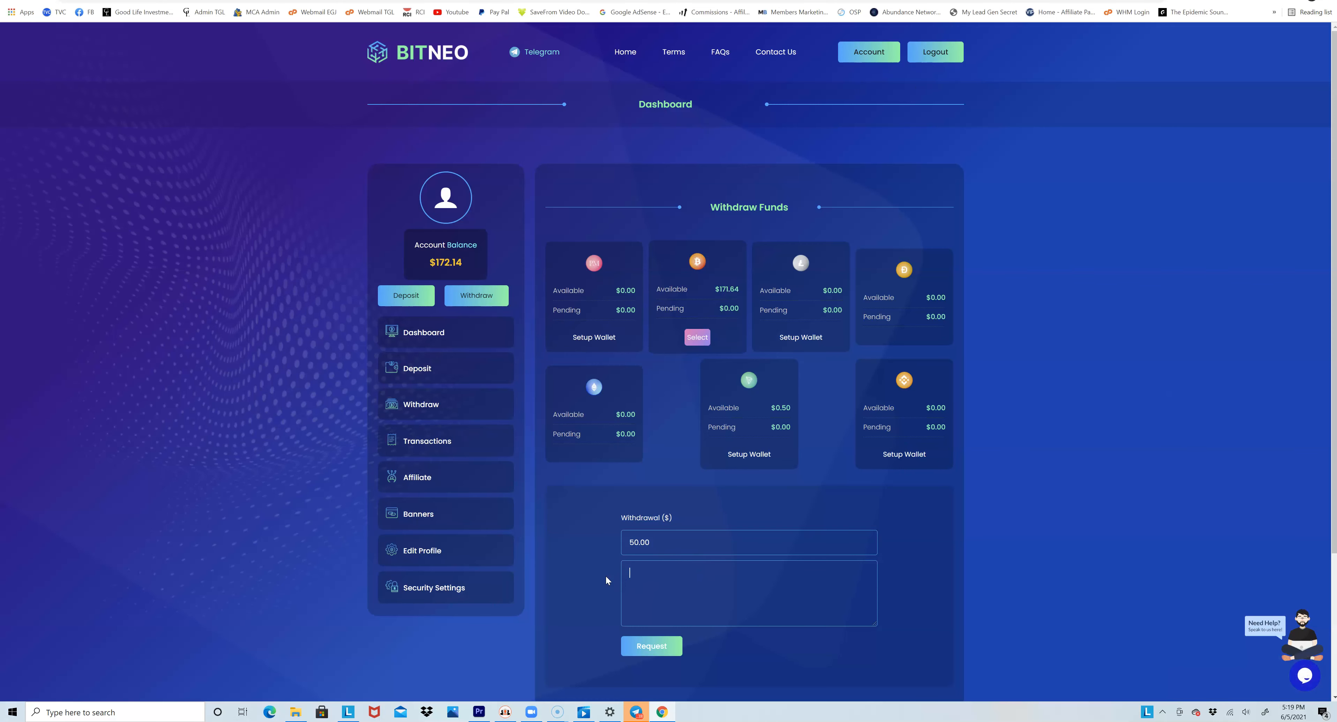
pyautogui.click(651, 645)
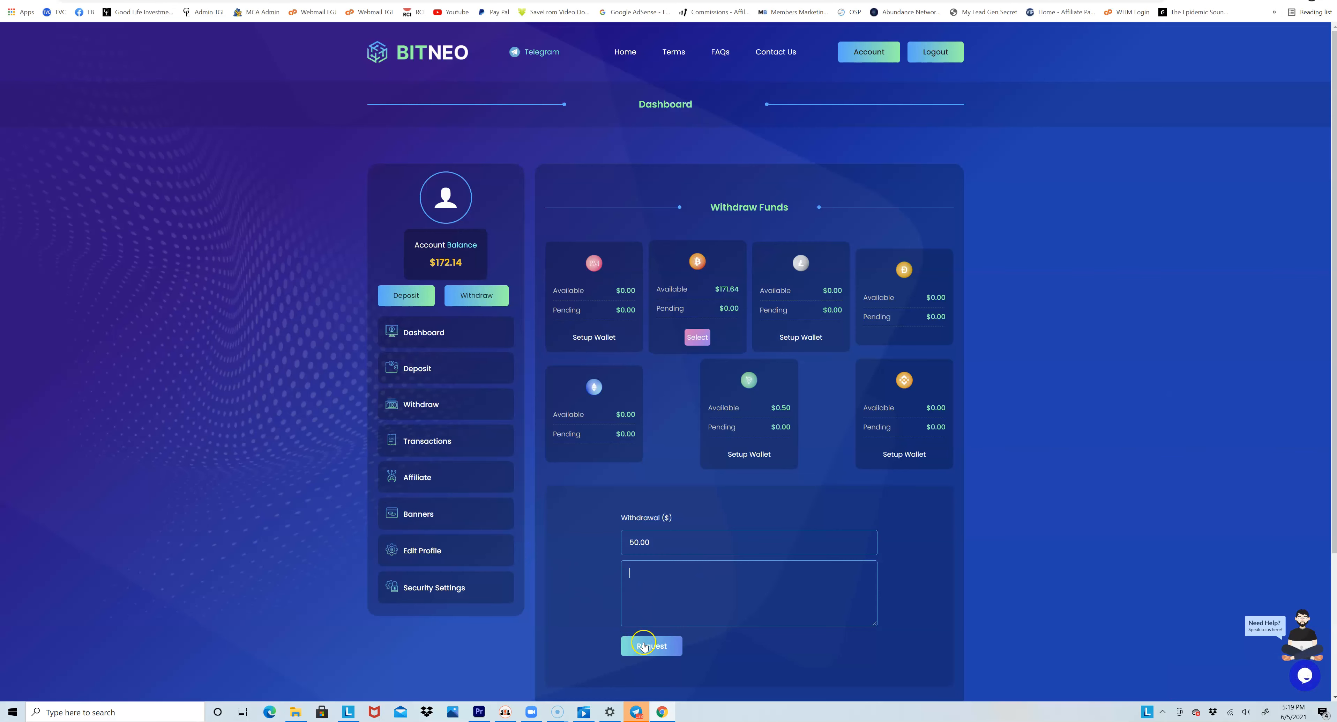
# Submit and confirm the $50.00 Bitcoin withdrawal with $0.00 fee
pyautogui.click(652, 645)
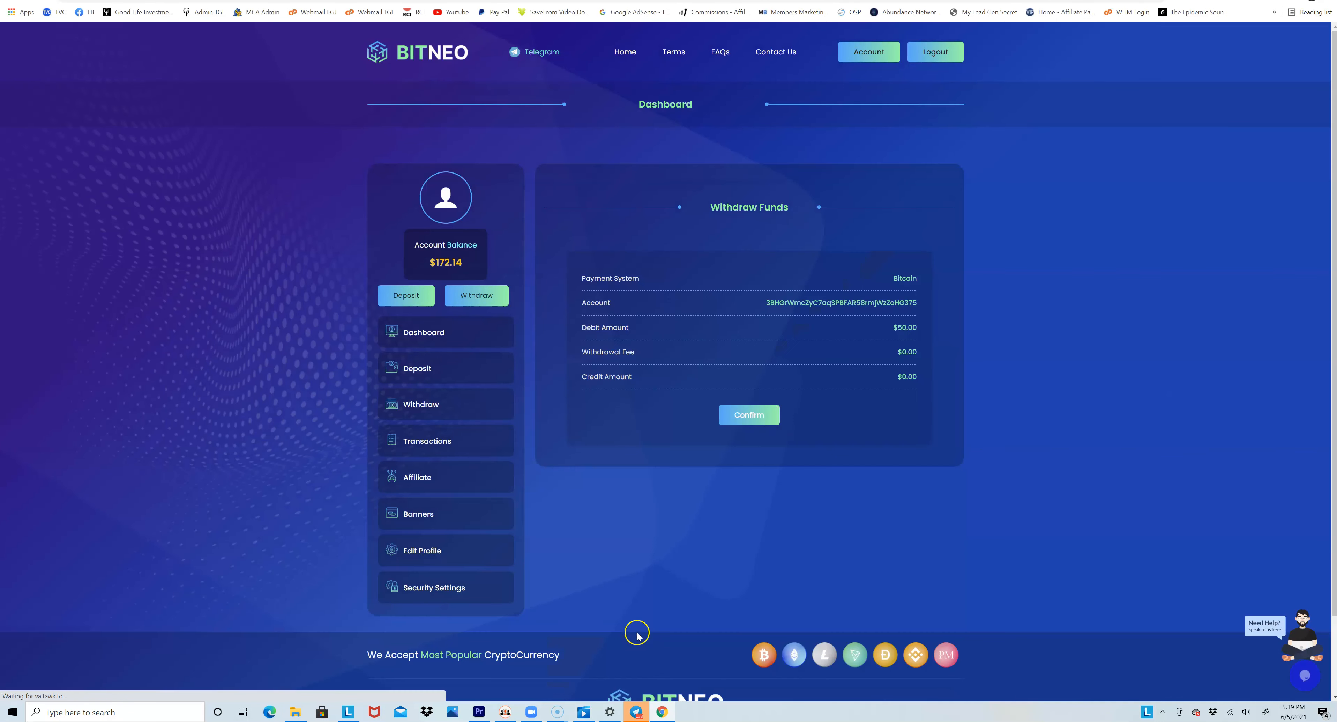
pyautogui.moveTo(804, 325)
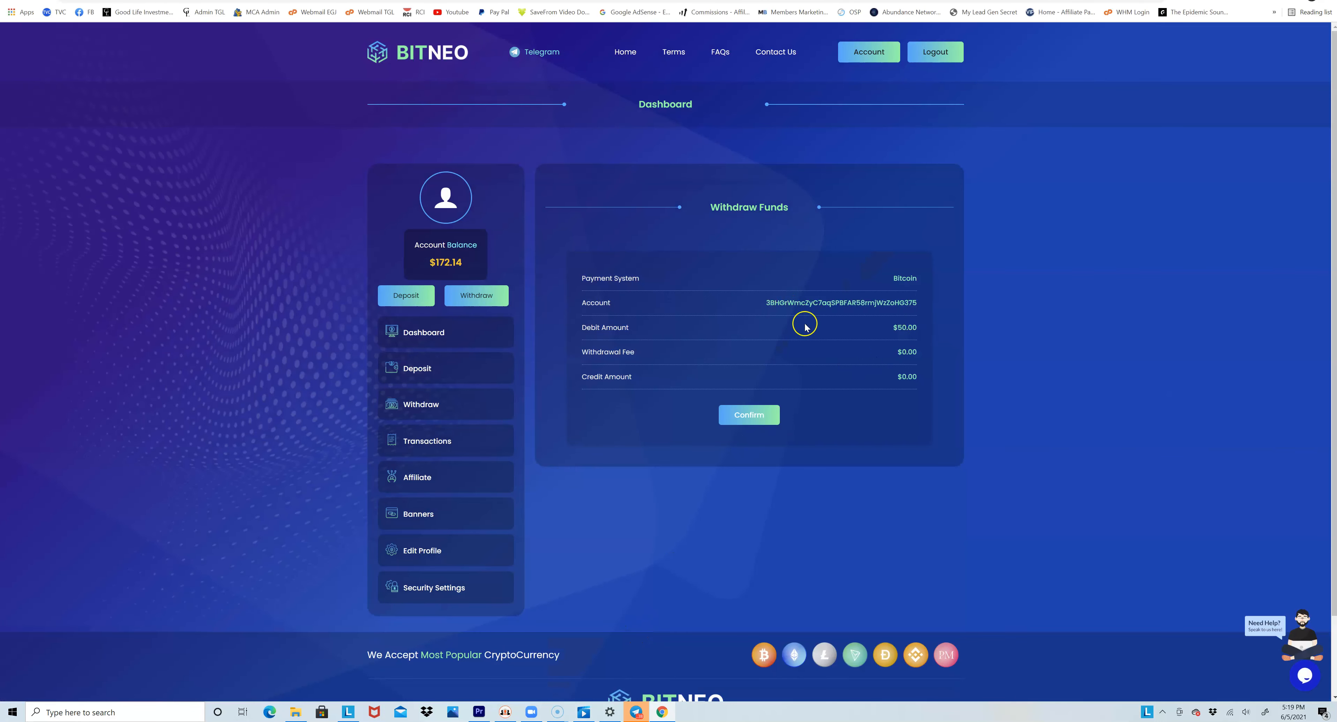
pyautogui.moveTo(881, 314)
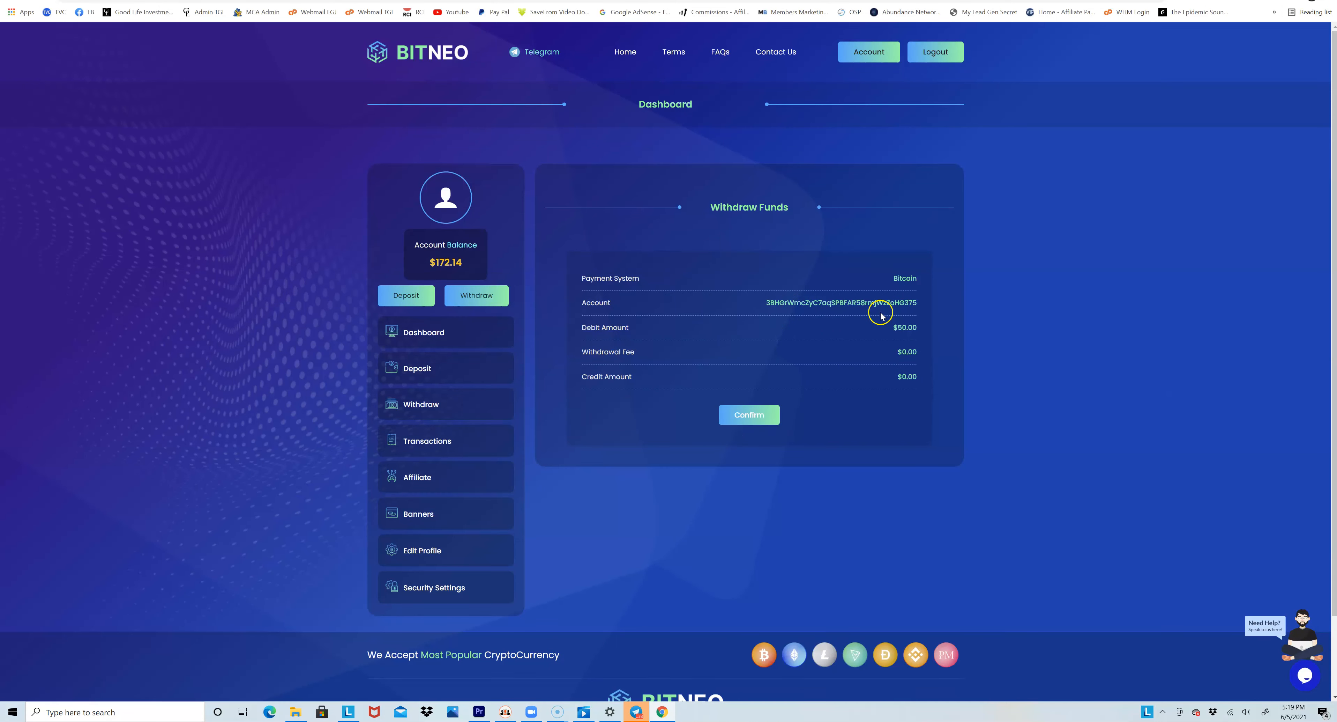
pyautogui.moveTo(665, 442)
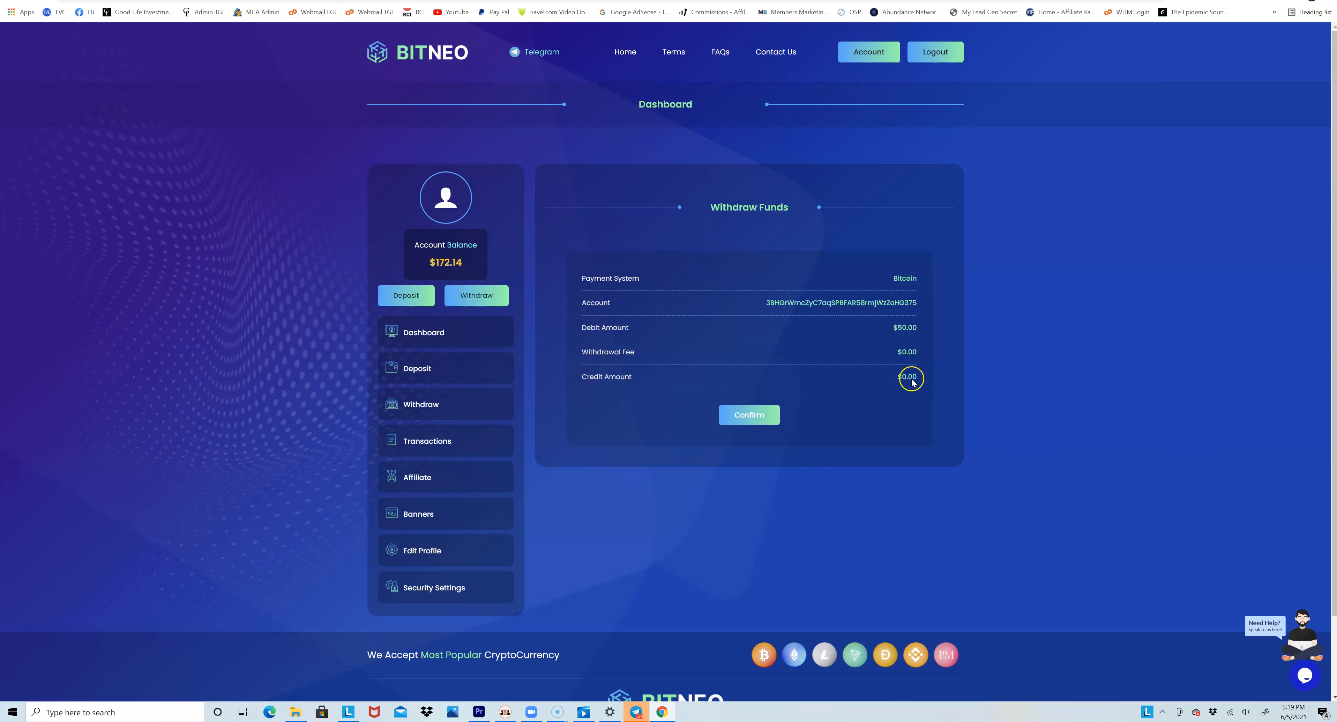
pyautogui.click(748, 414)
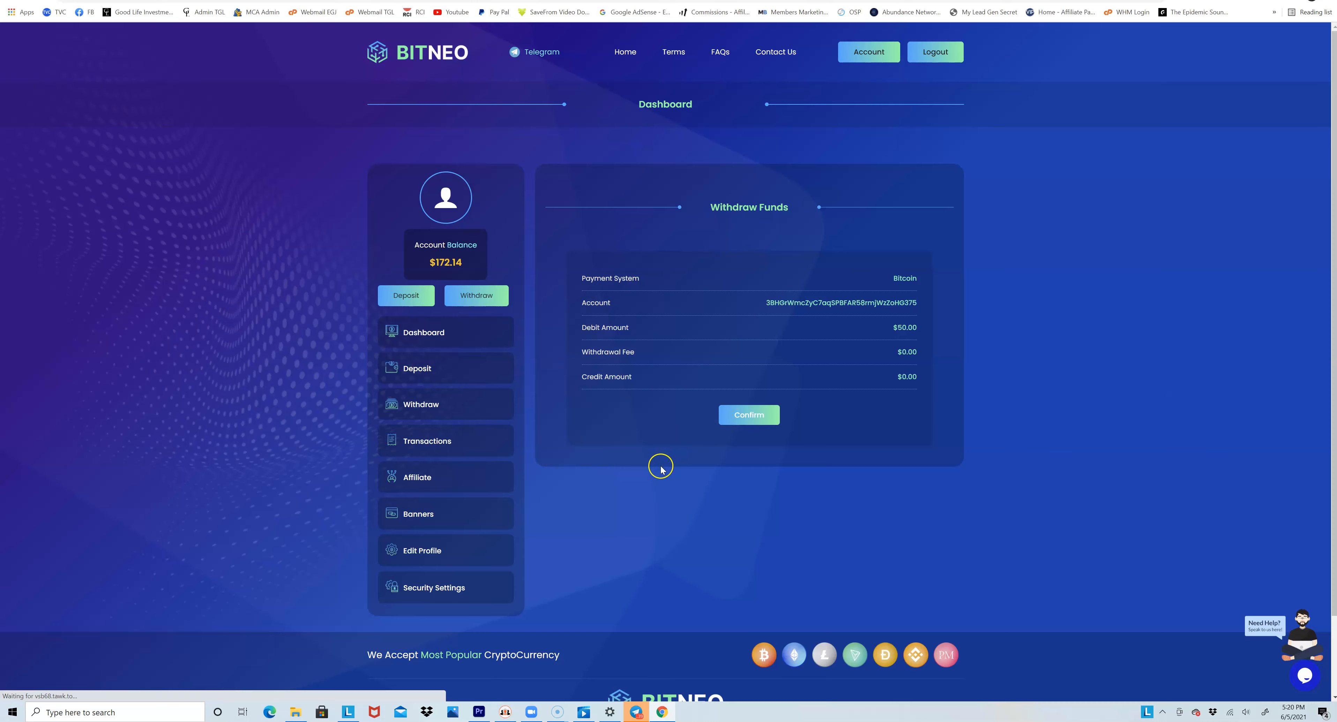
# Let the $50 withdrawal process so the balance drops to $122.14
pyautogui.click(748, 415)
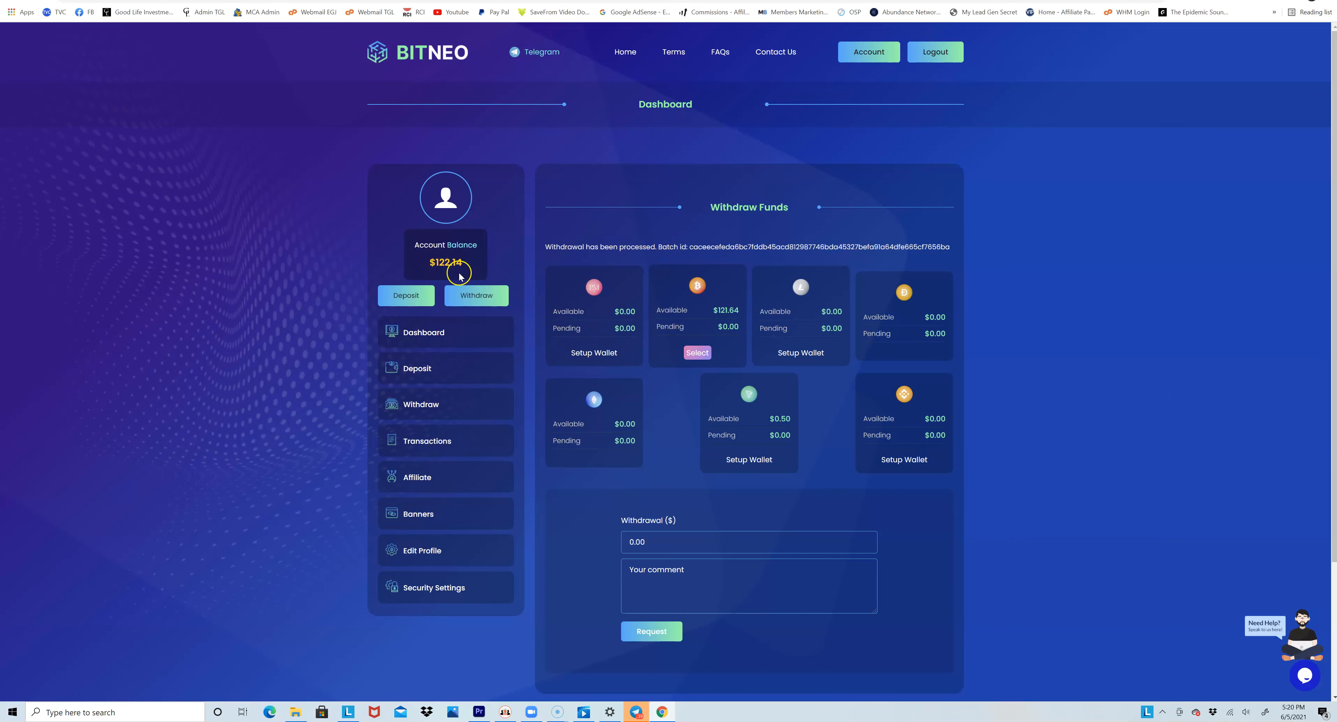
pyautogui.moveTo(588, 399)
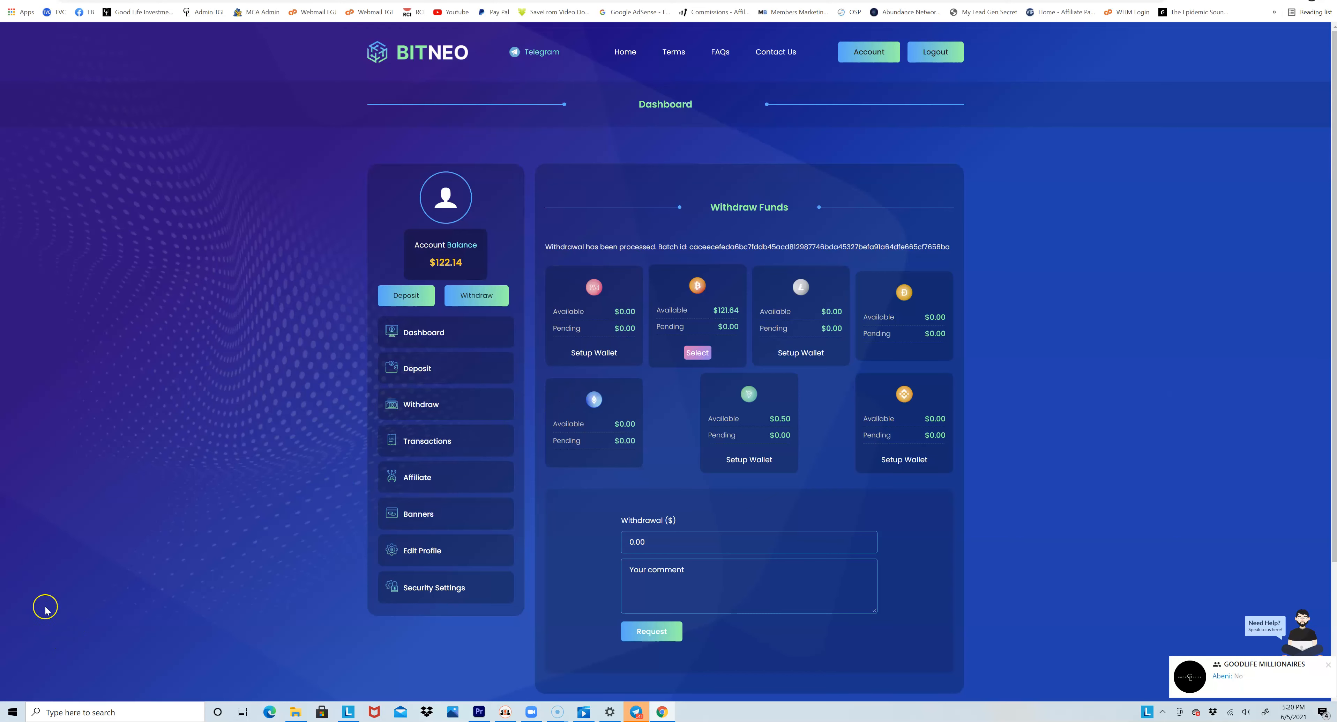
pyautogui.moveTo(139, 615)
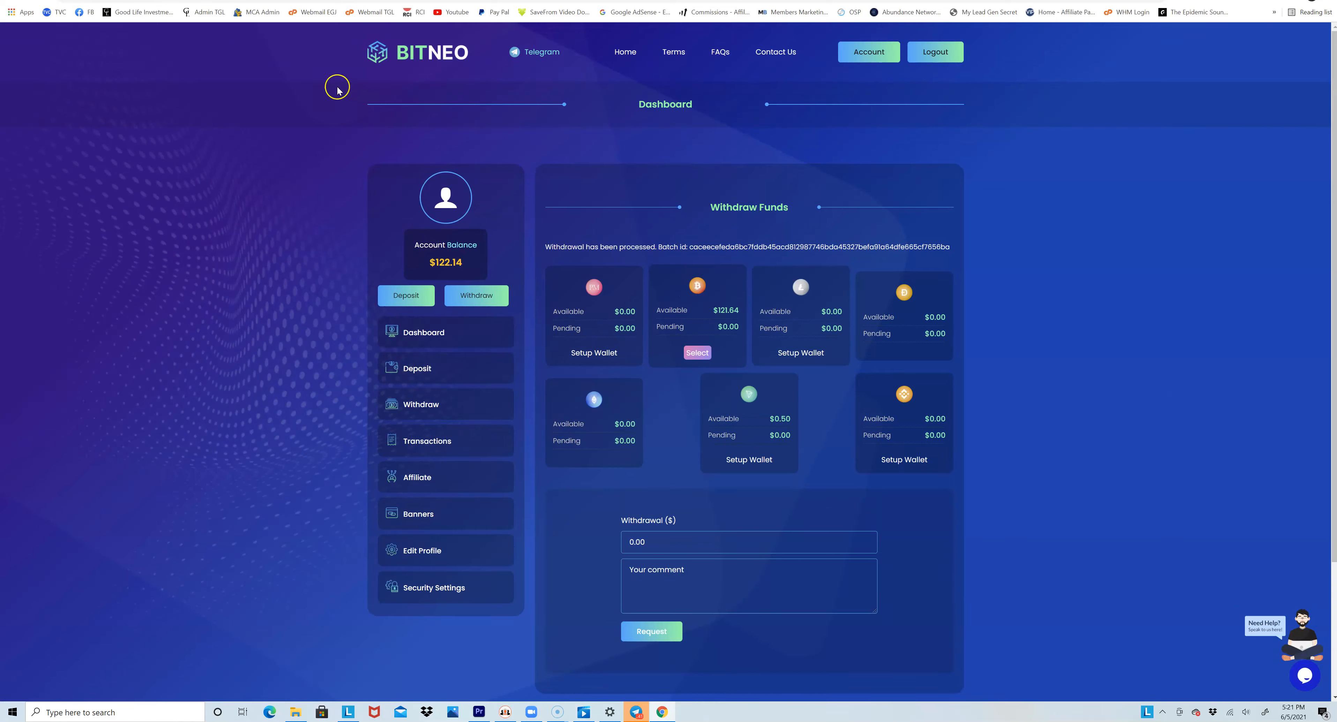
pyautogui.moveTo(764, 118)
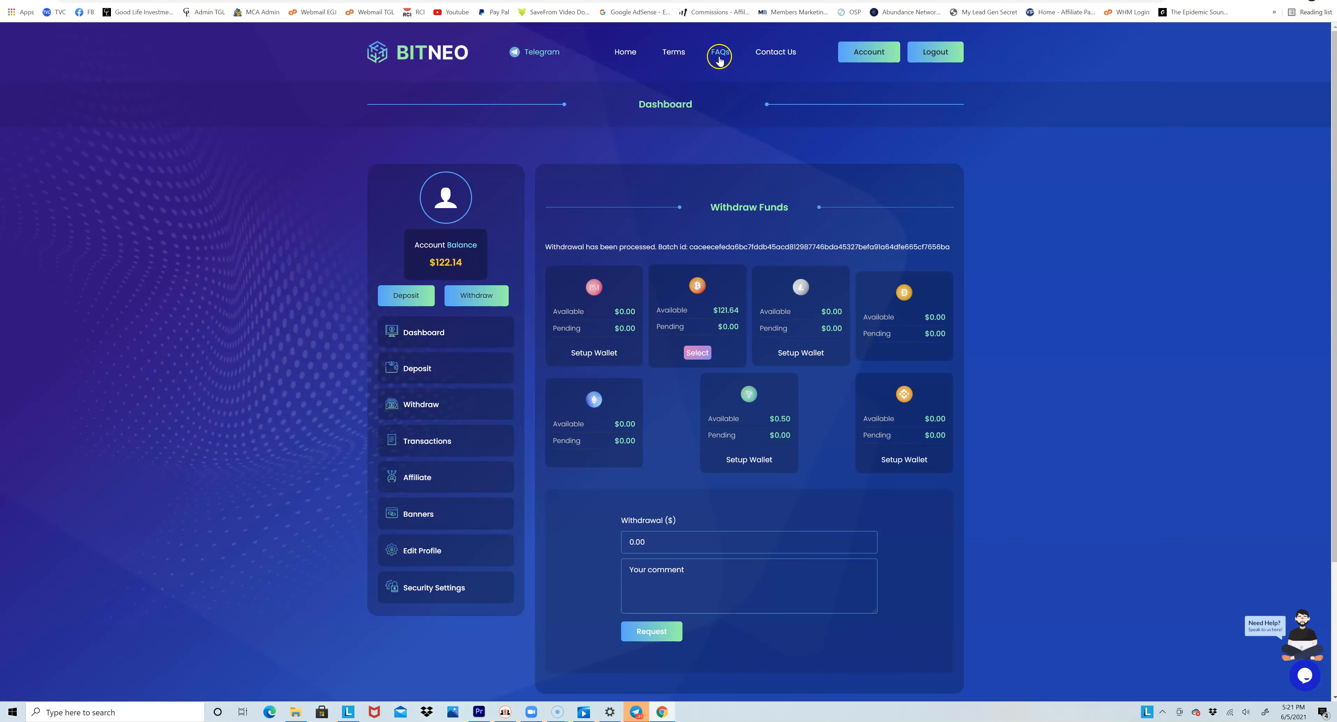
pyautogui.moveTo(625, 52)
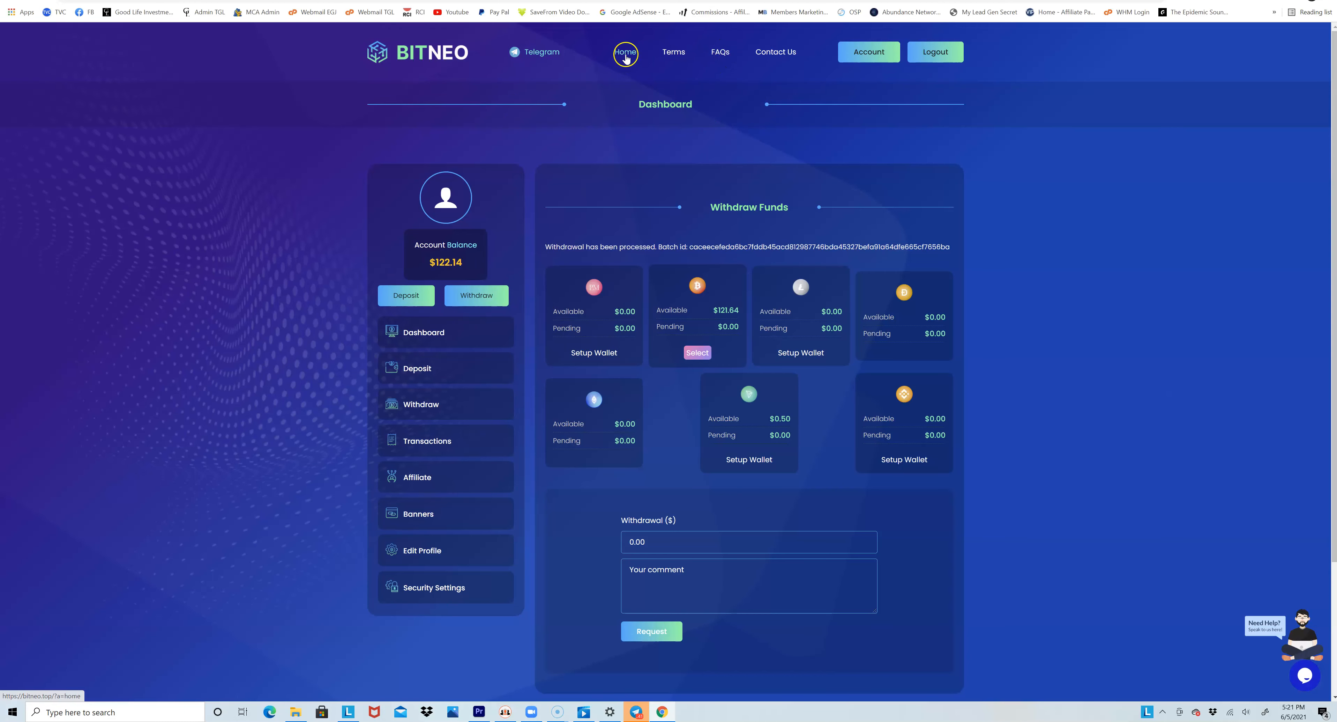
# Return to the Home page to review company statistics and top lists
pyautogui.click(626, 52)
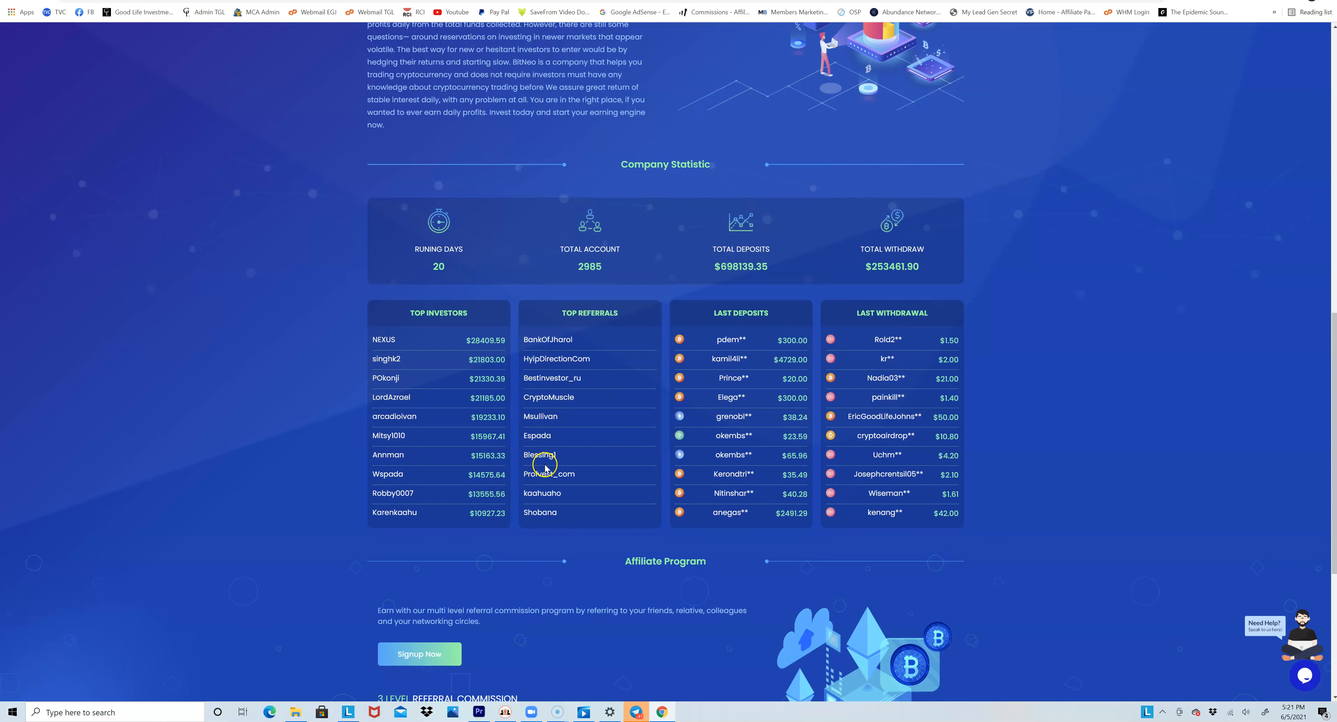
pyautogui.moveTo(395, 341)
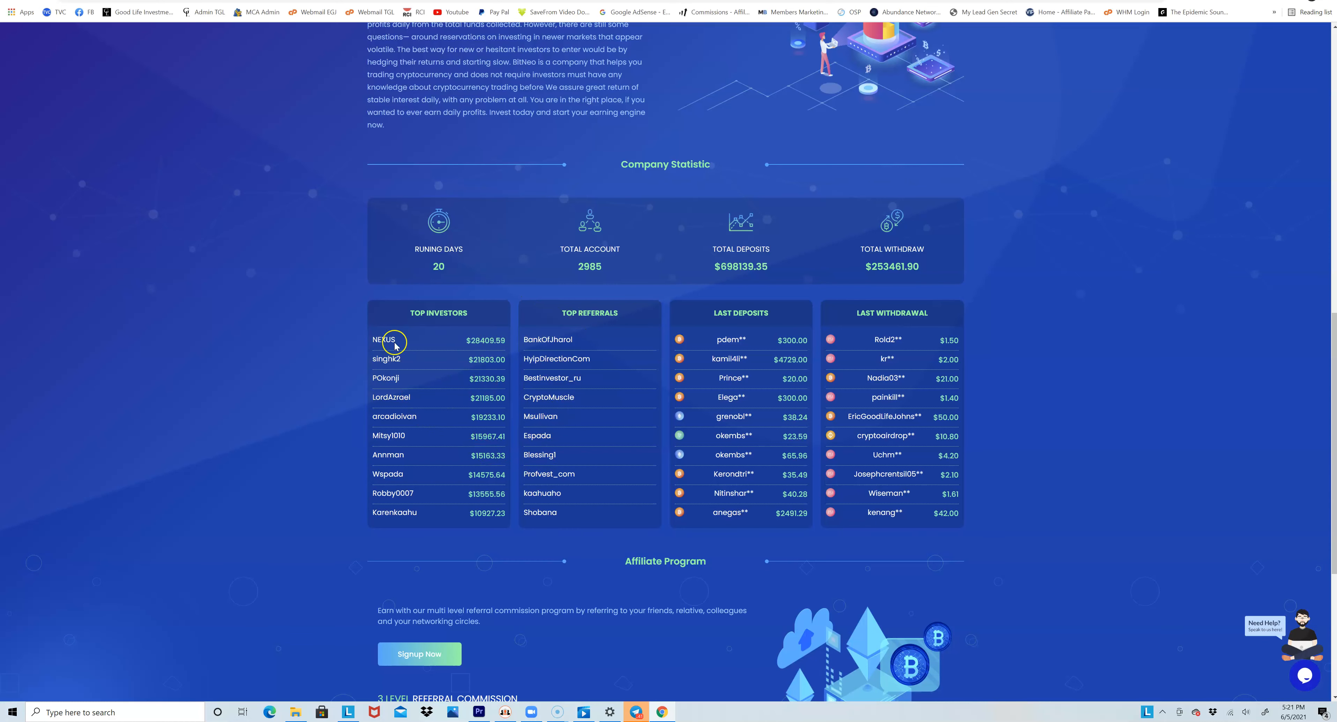
pyautogui.moveTo(436, 463)
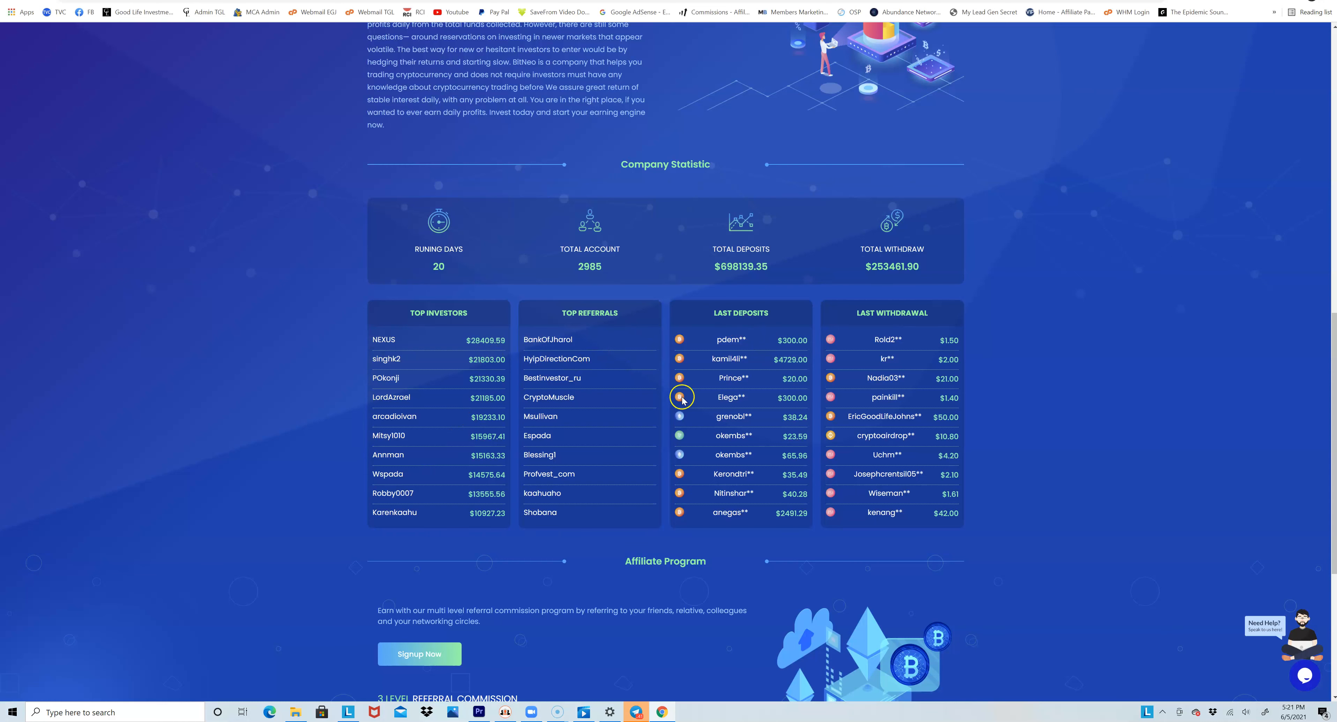
pyautogui.moveTo(819, 494)
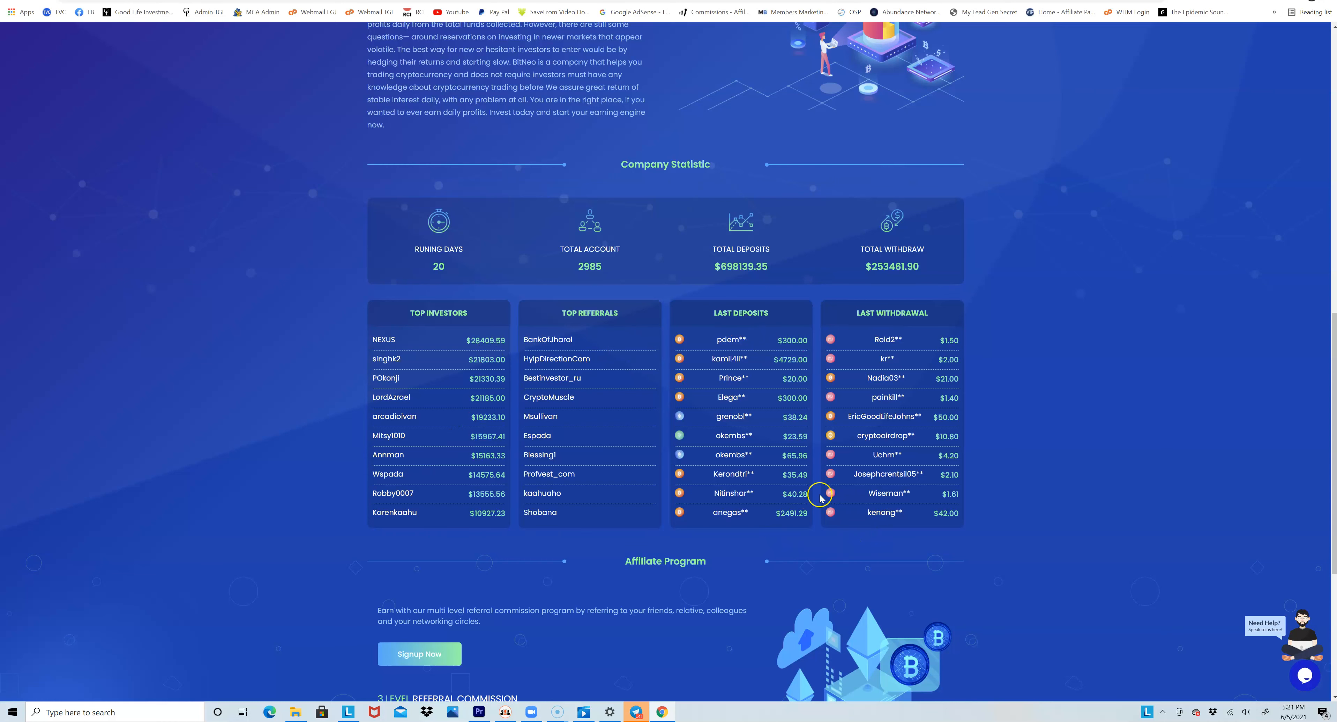
pyautogui.moveTo(850, 493)
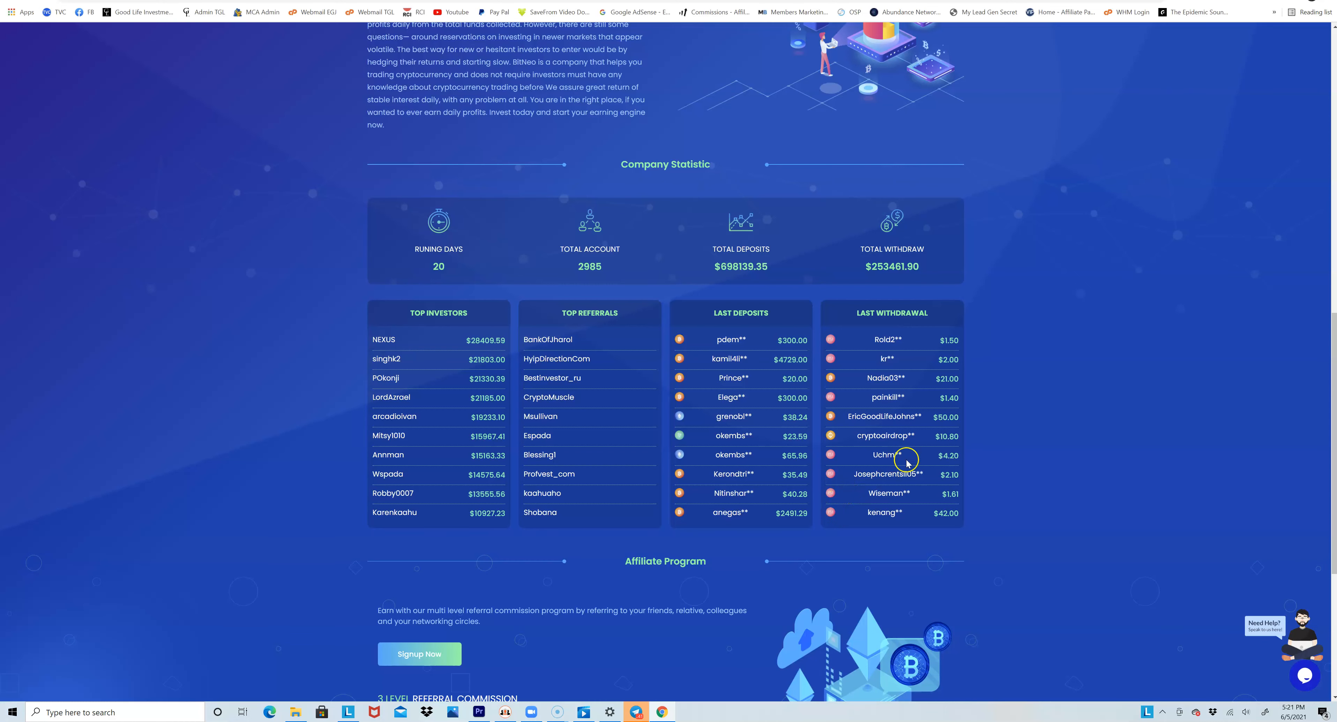
pyautogui.moveTo(884, 416)
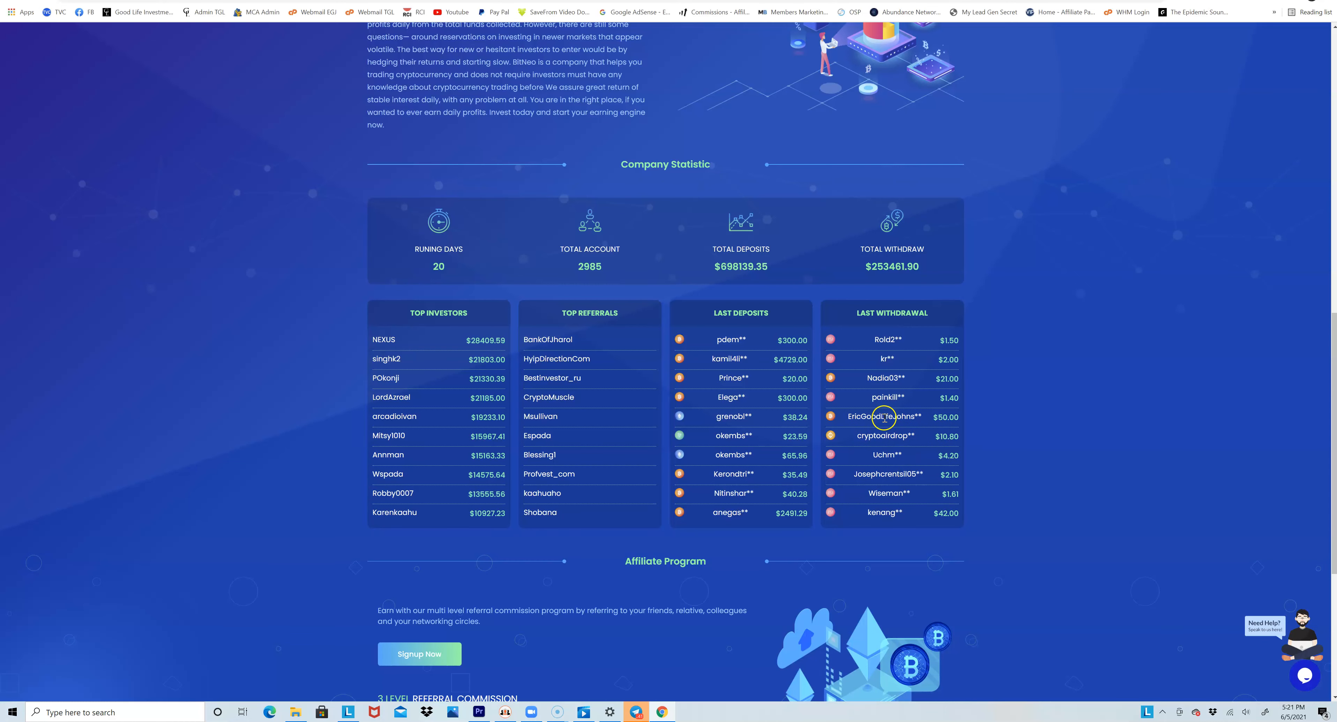
pyautogui.moveTo(908, 416)
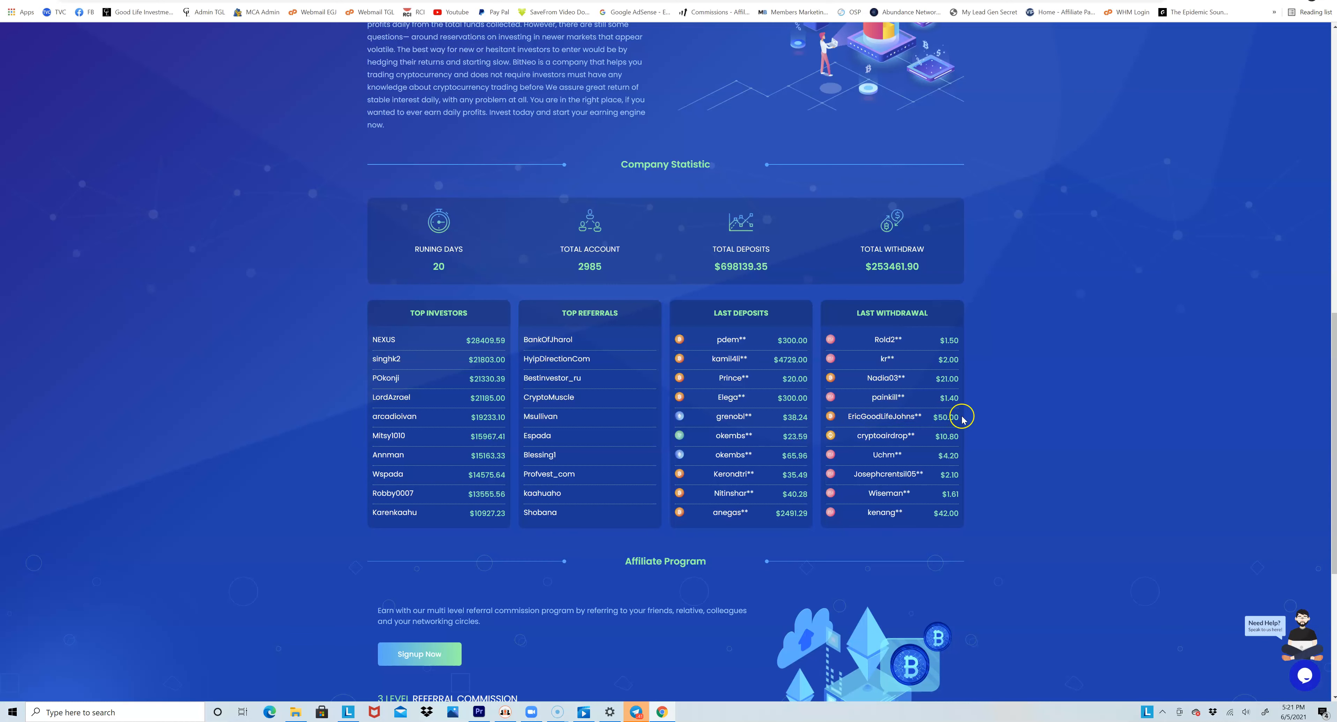
pyautogui.moveTo(1005, 380)
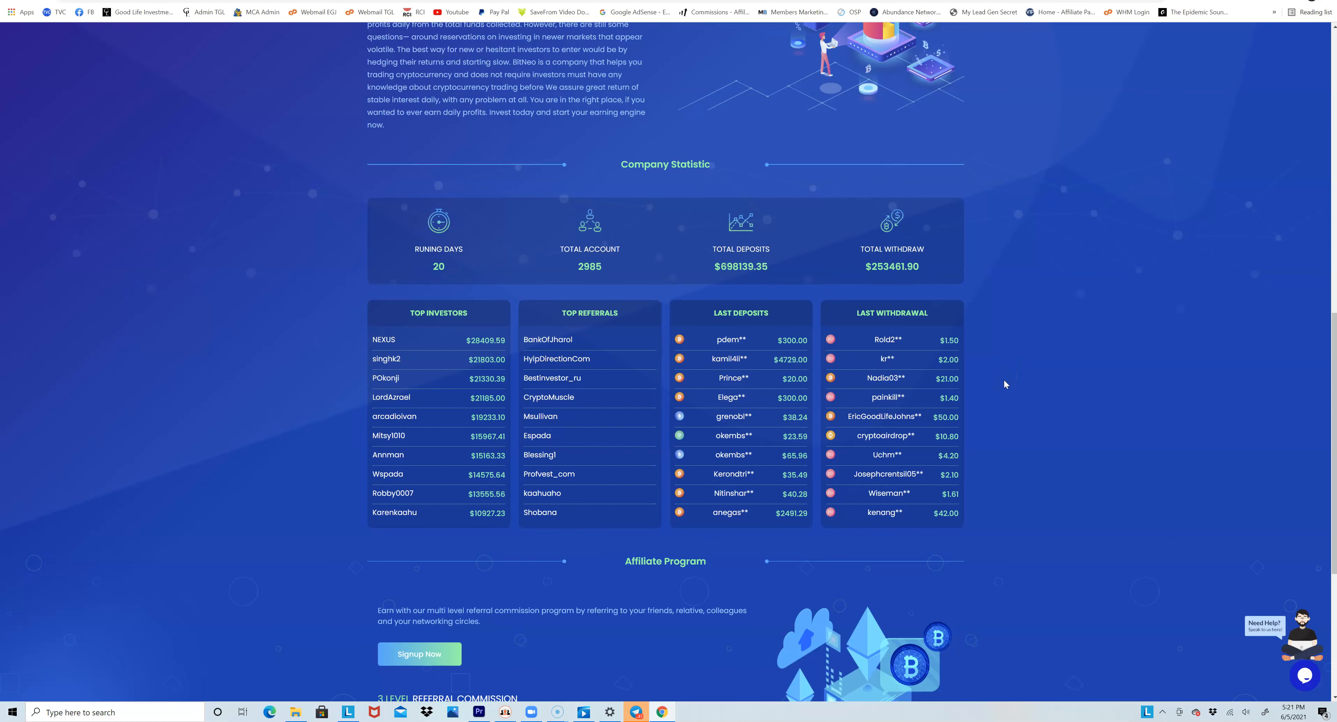
pyautogui.scroll(-3)
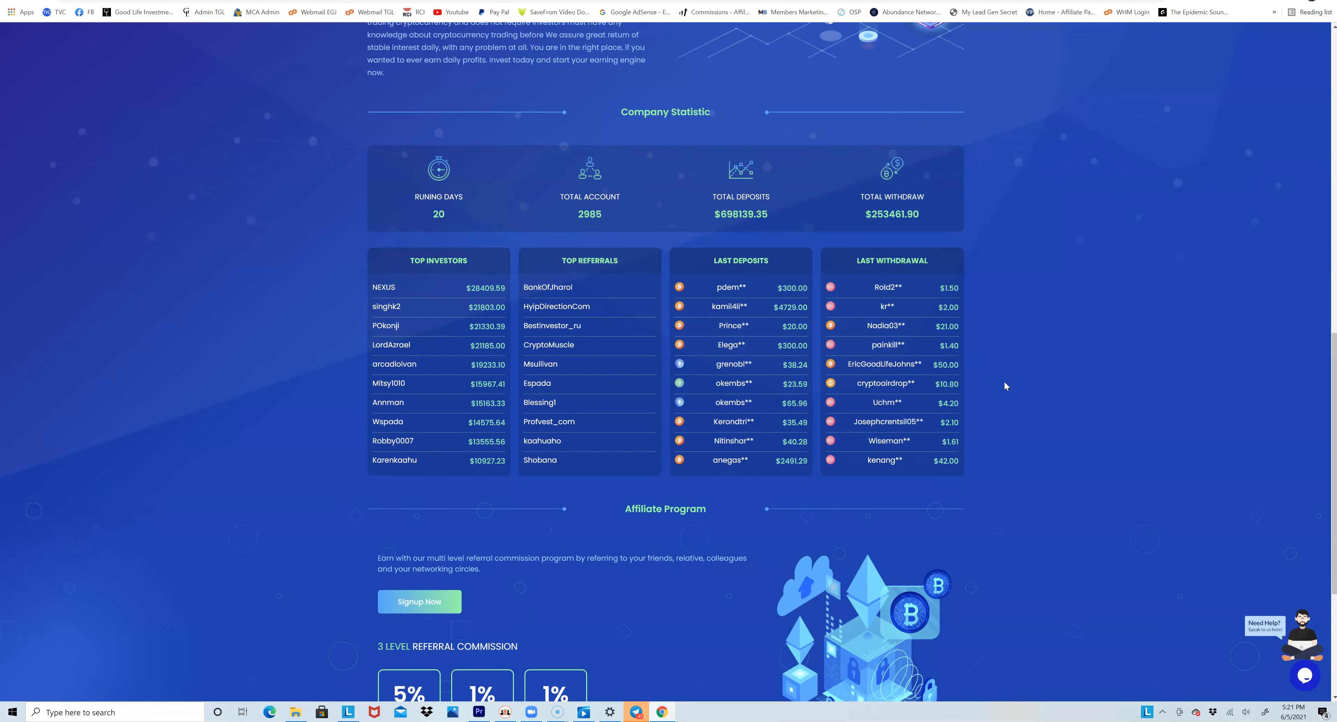
pyautogui.scroll(-3)
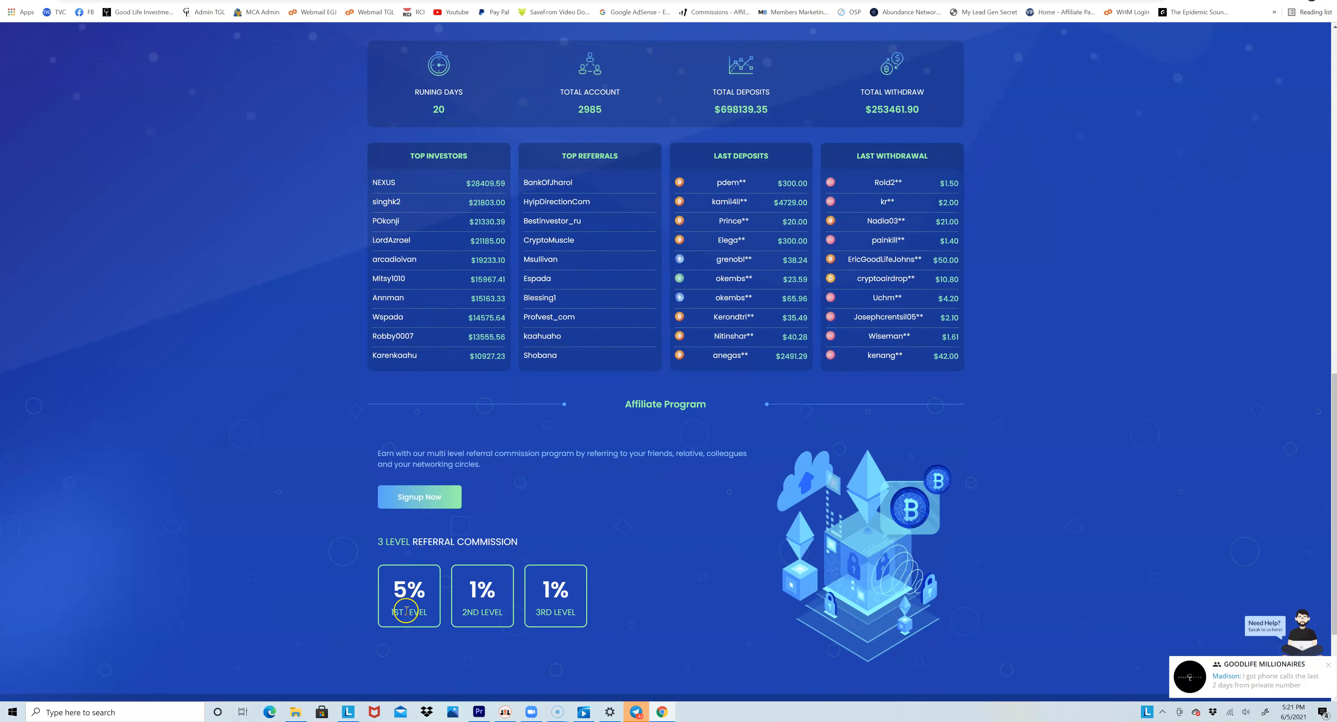
pyautogui.moveTo(490, 568)
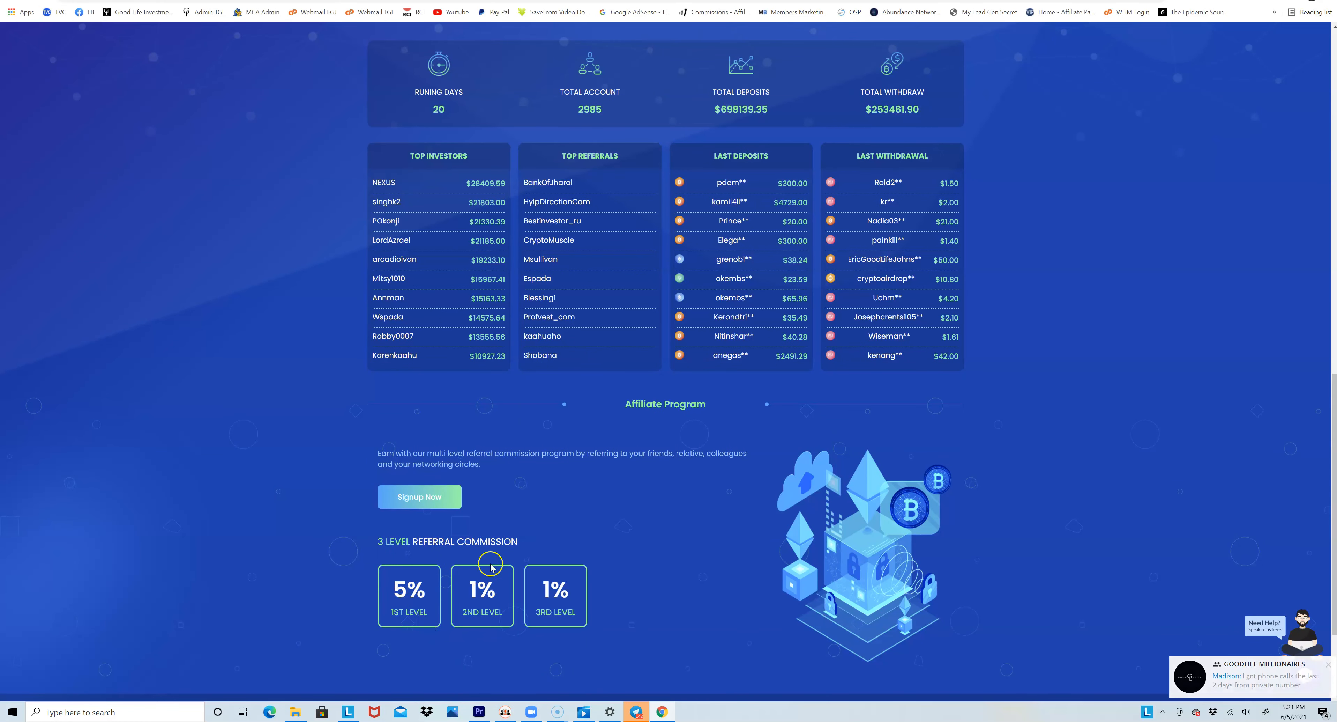
pyautogui.scroll(3)
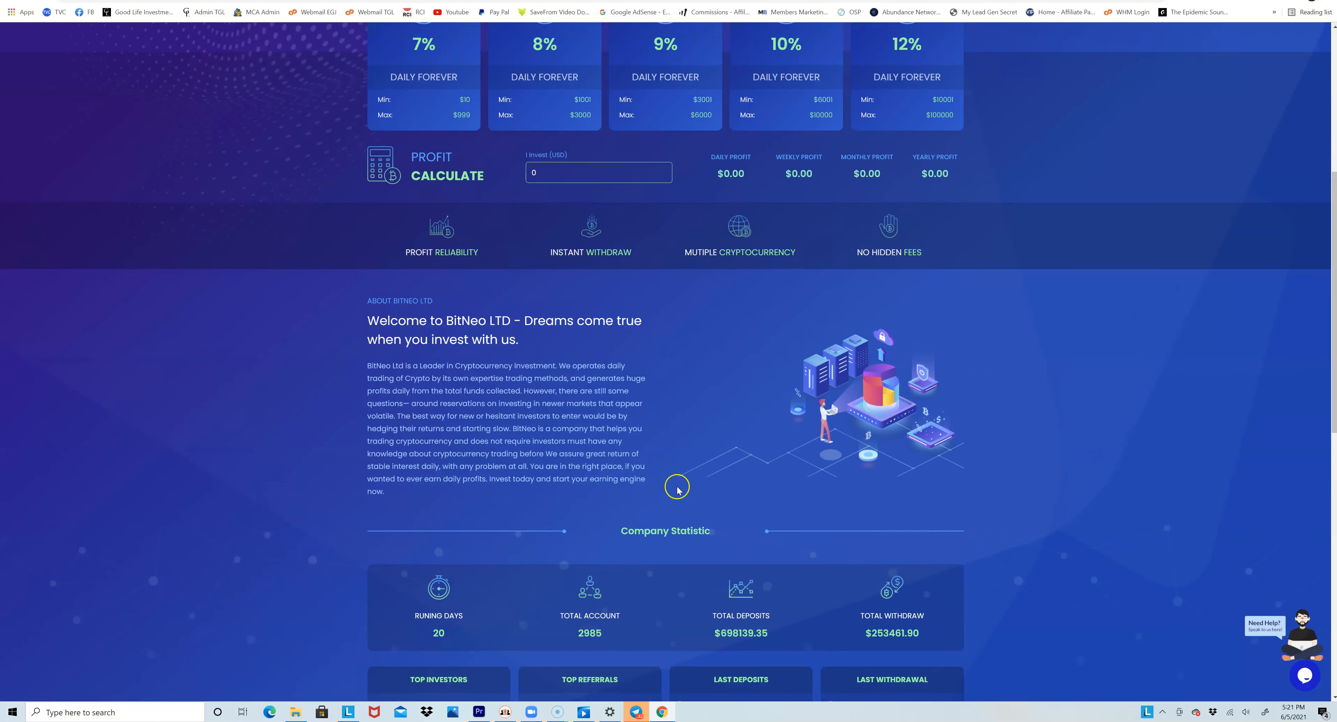
pyautogui.moveTo(672, 495)
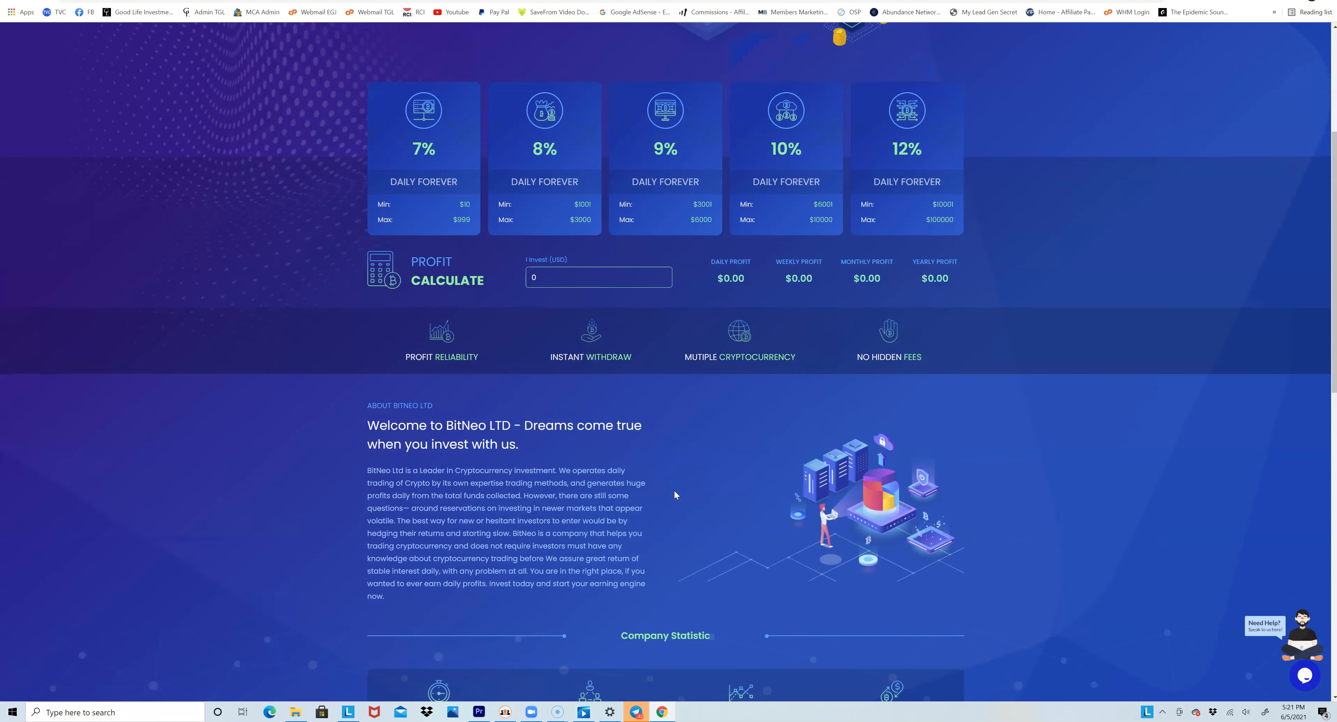
pyautogui.scroll(3)
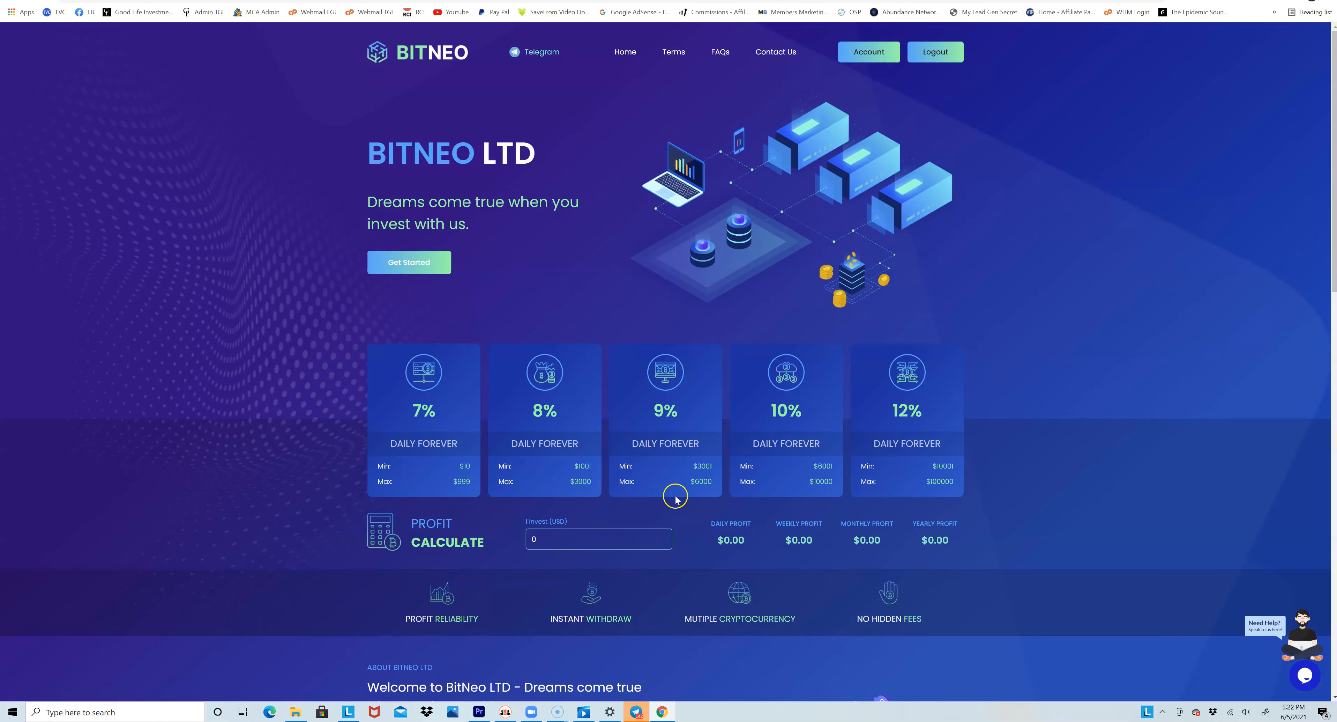
pyautogui.moveTo(533, 228)
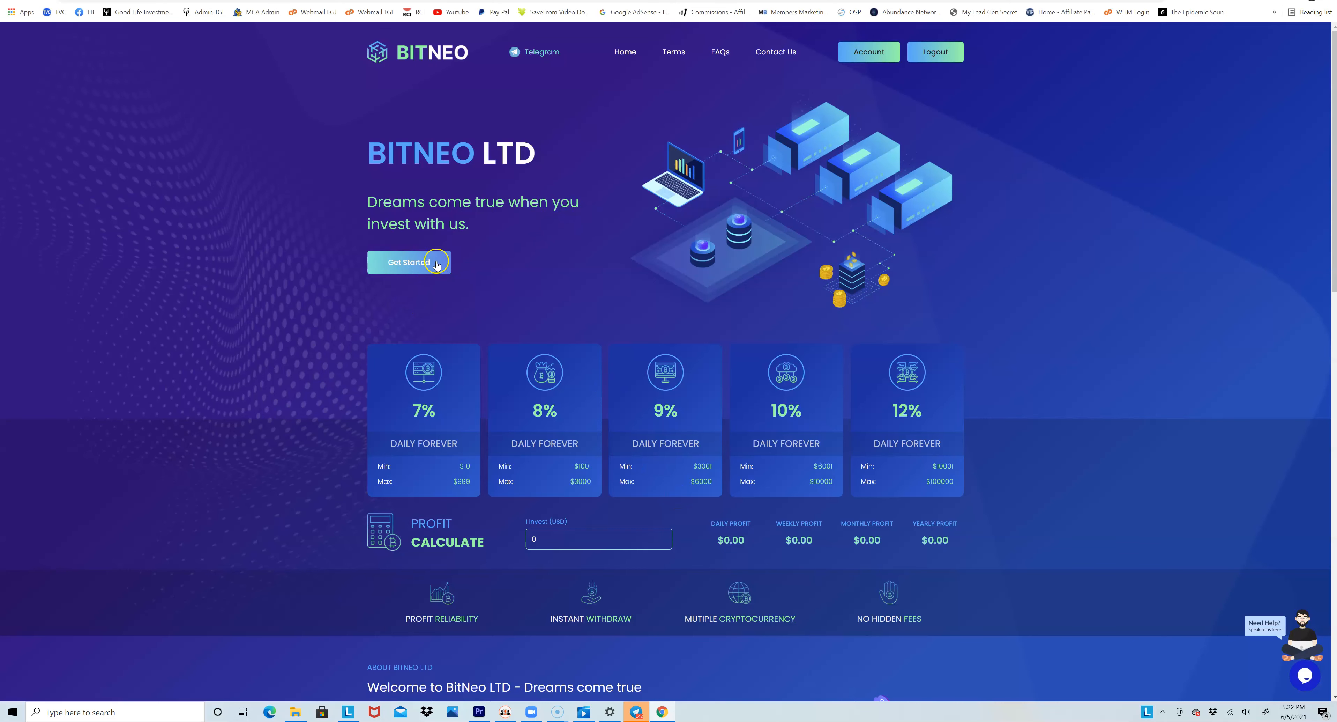
pyautogui.moveTo(606, 113)
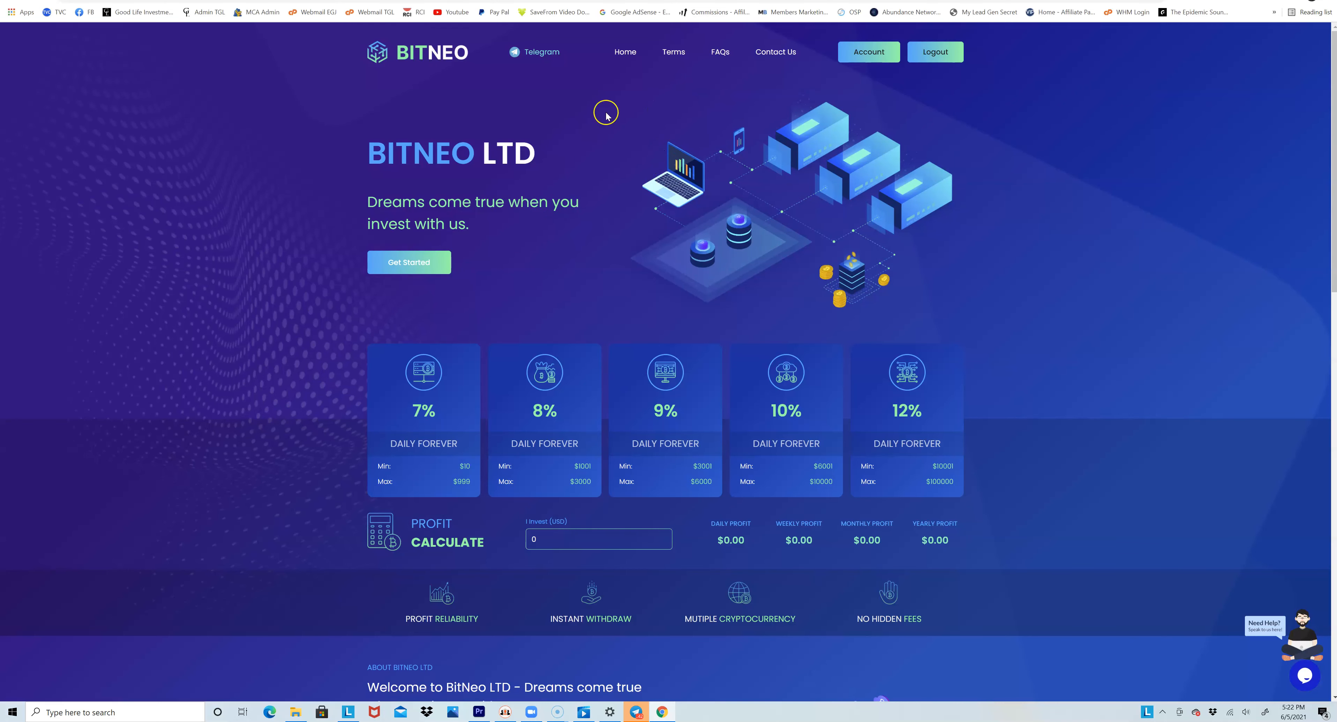
pyautogui.moveTo(694, 275)
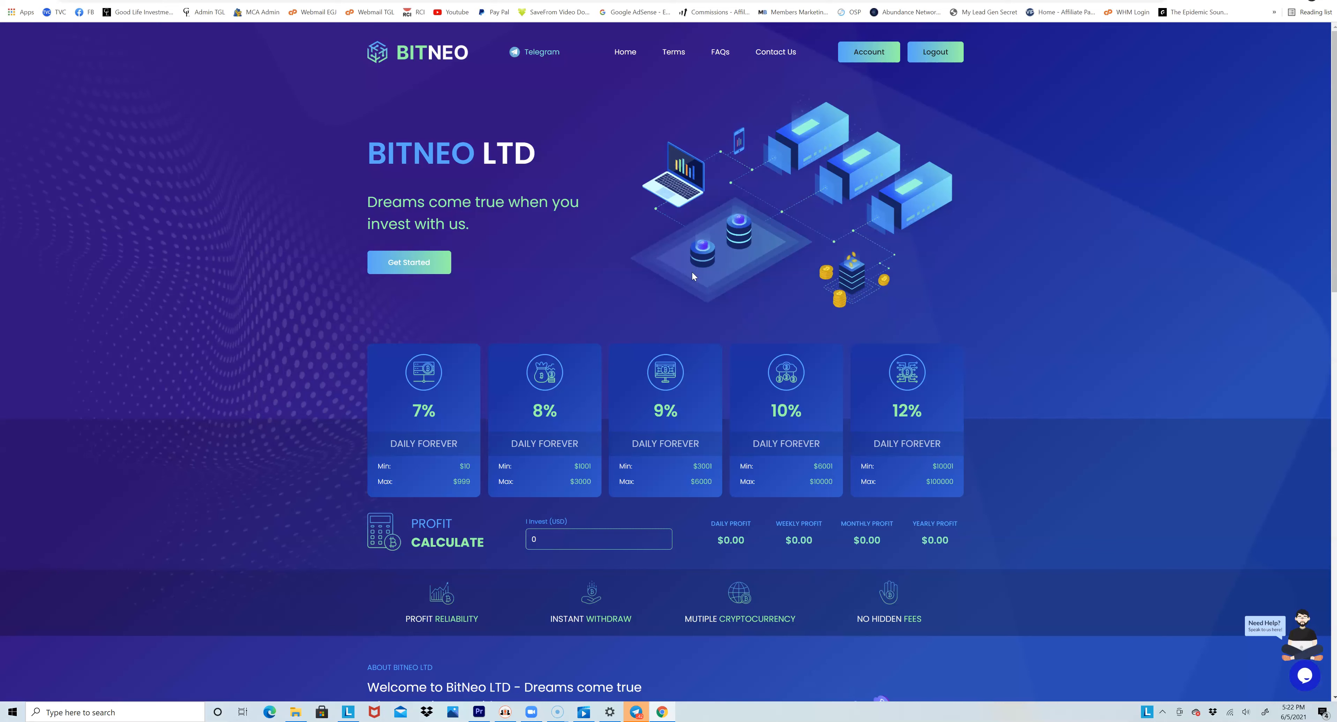
pyautogui.click(688, 260)
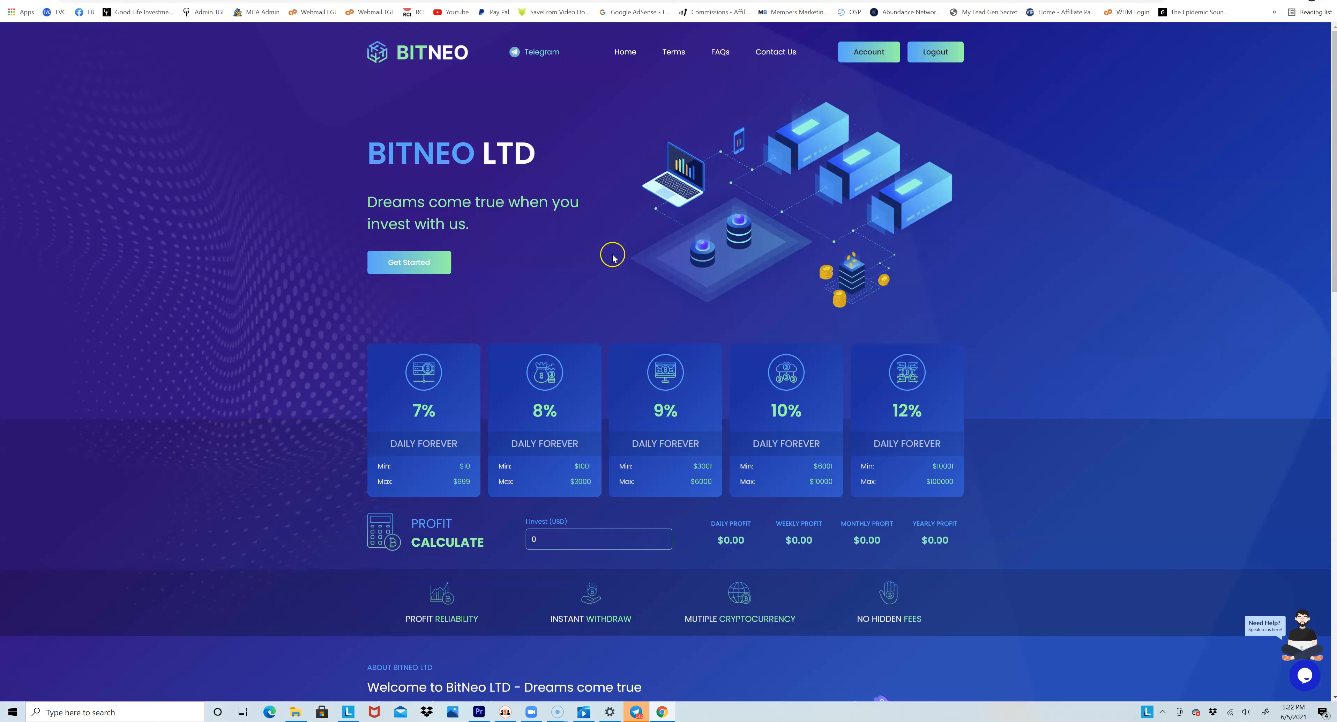
pyautogui.moveTo(587, 256)
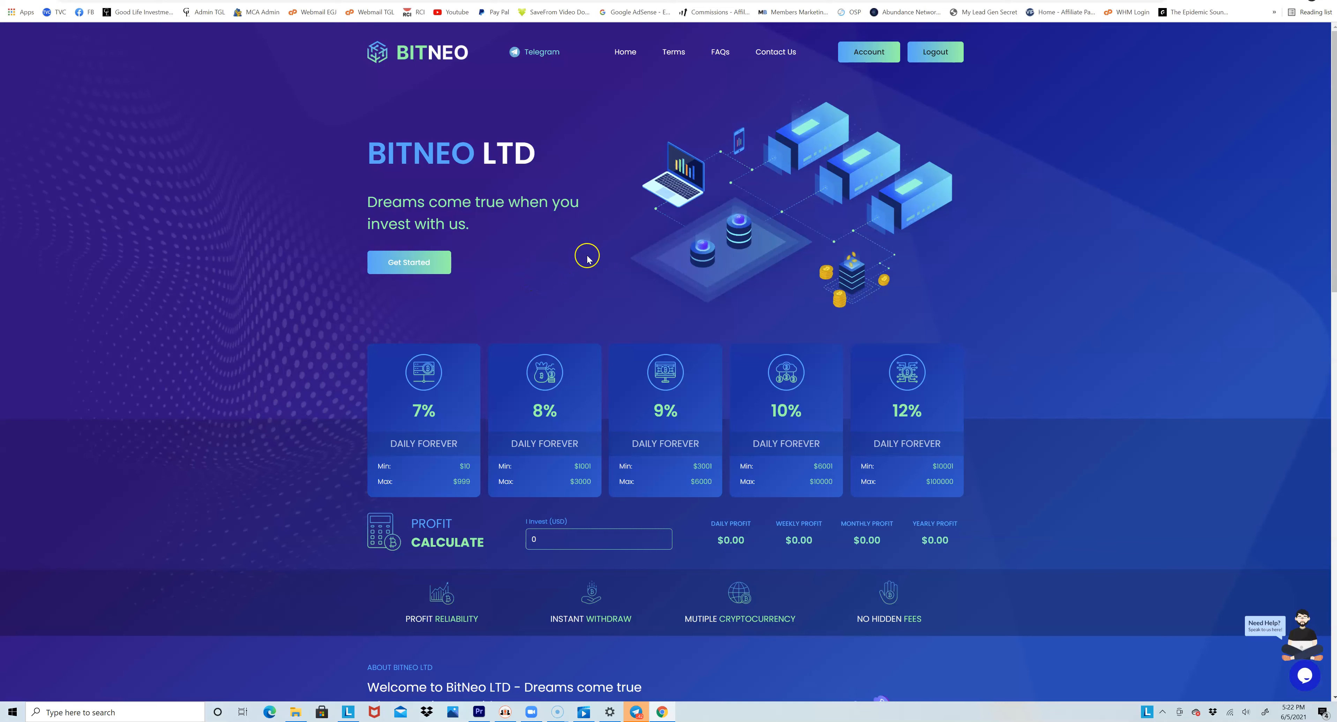
pyautogui.moveTo(714, 135)
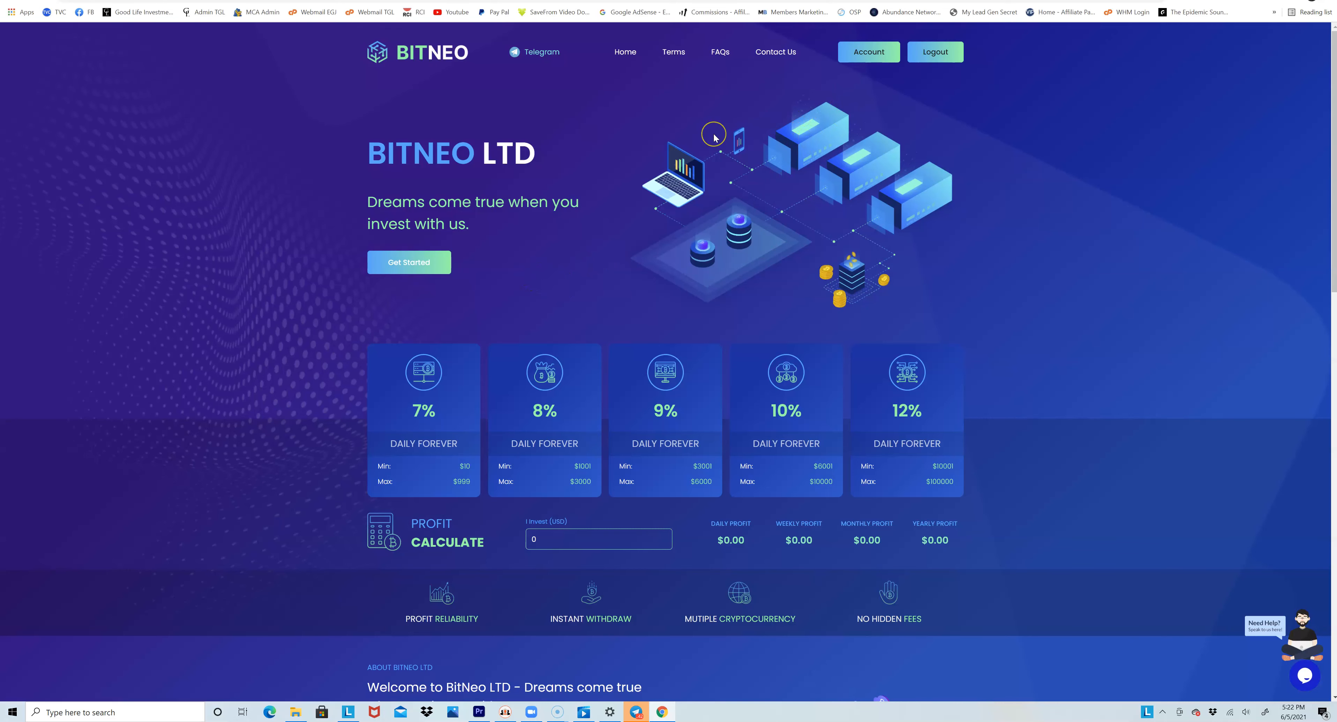
pyautogui.moveTo(715, 137)
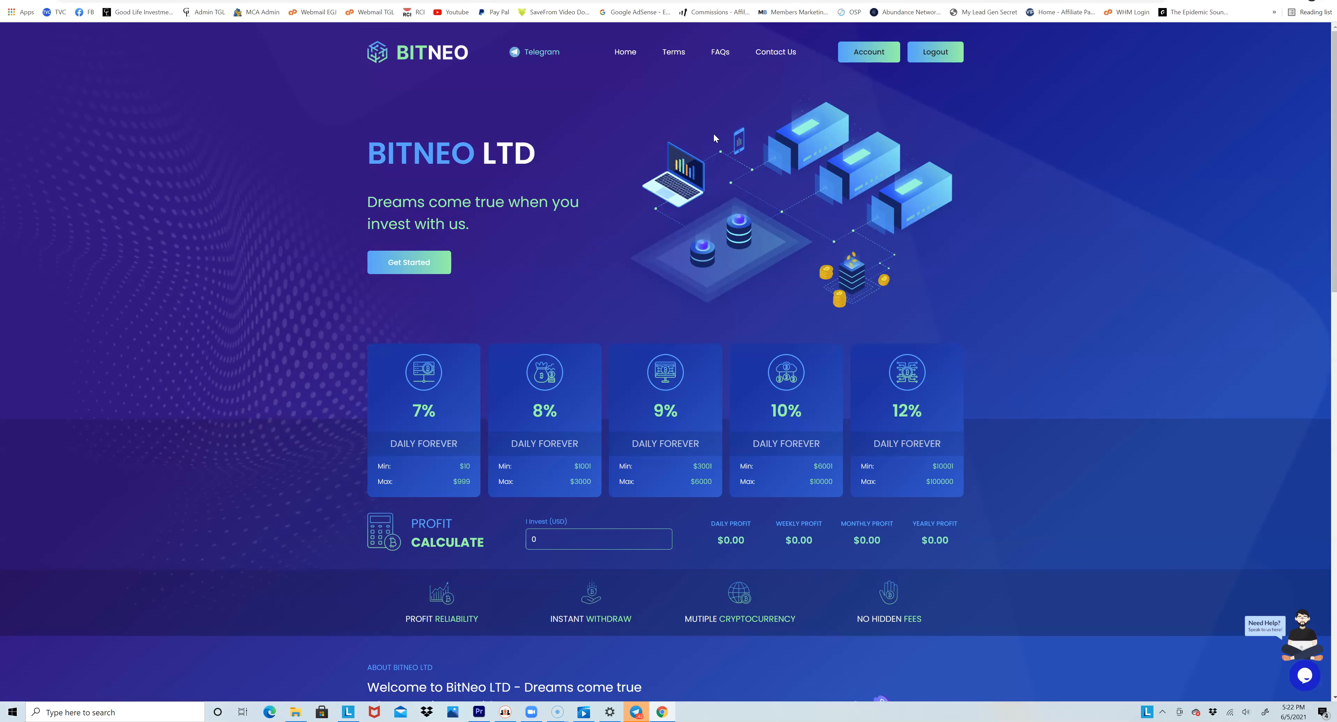